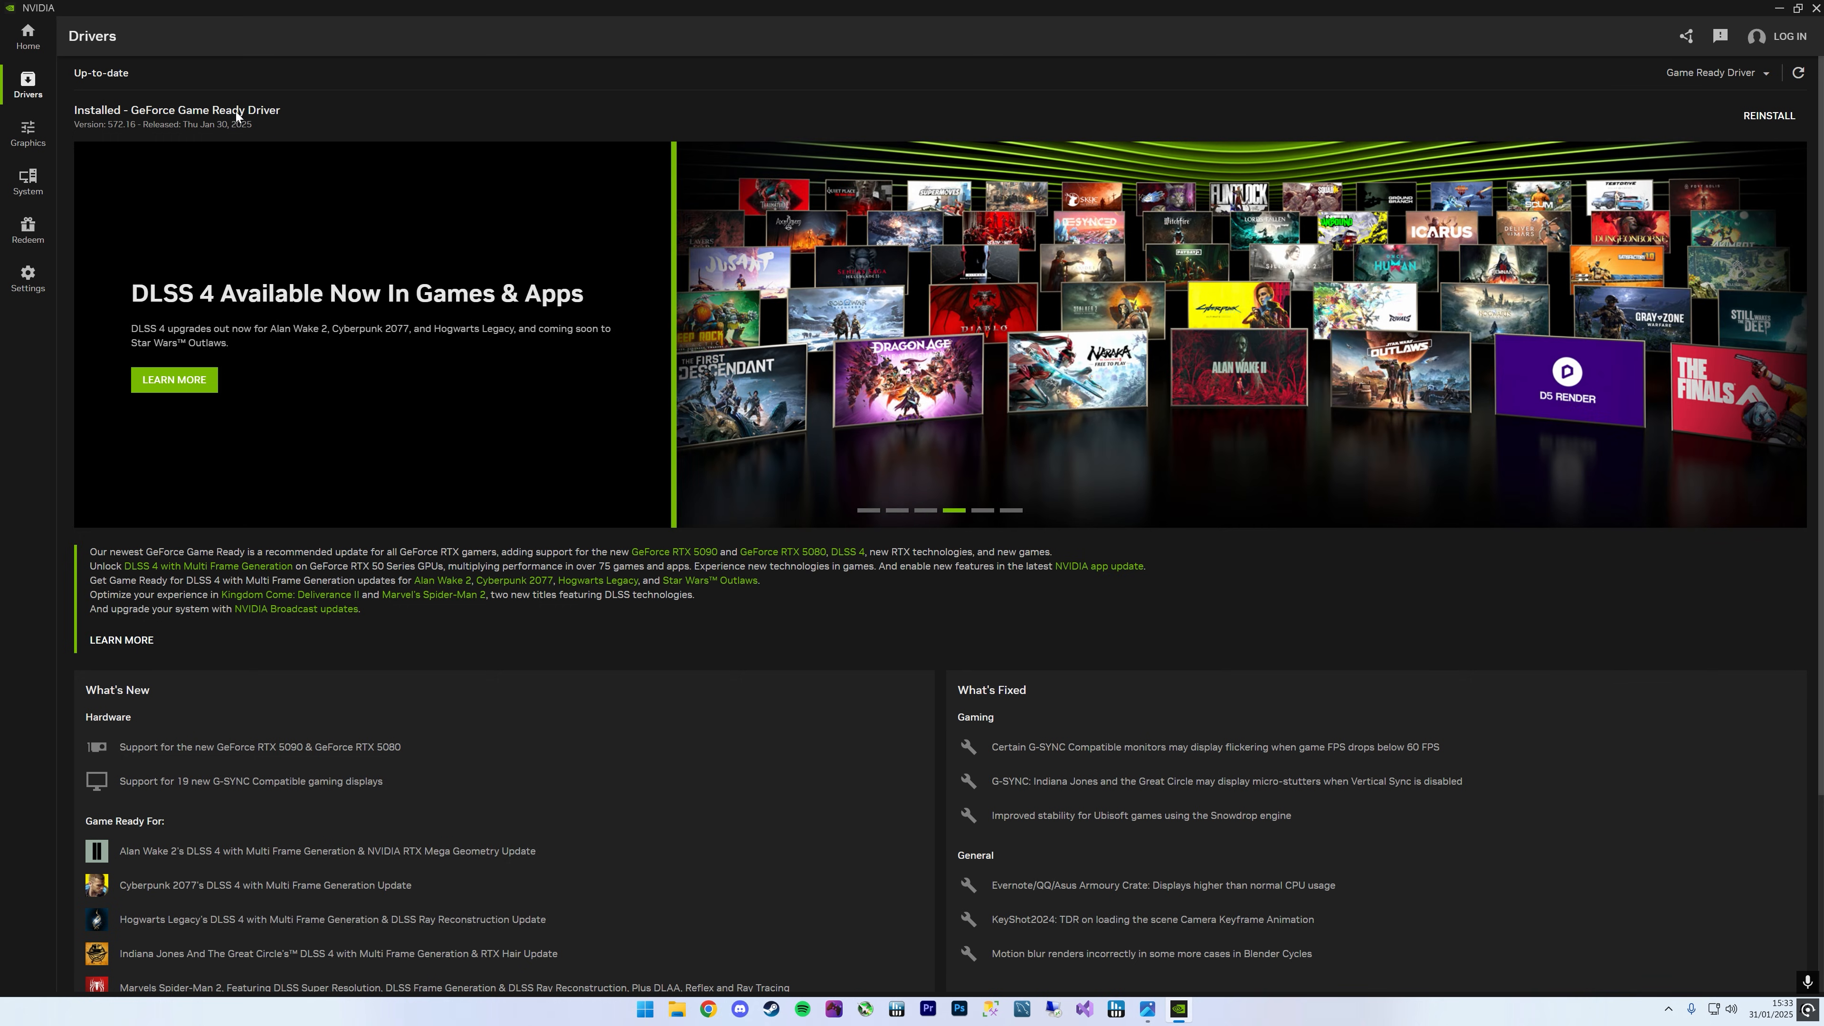
mouse_move(275, 120)
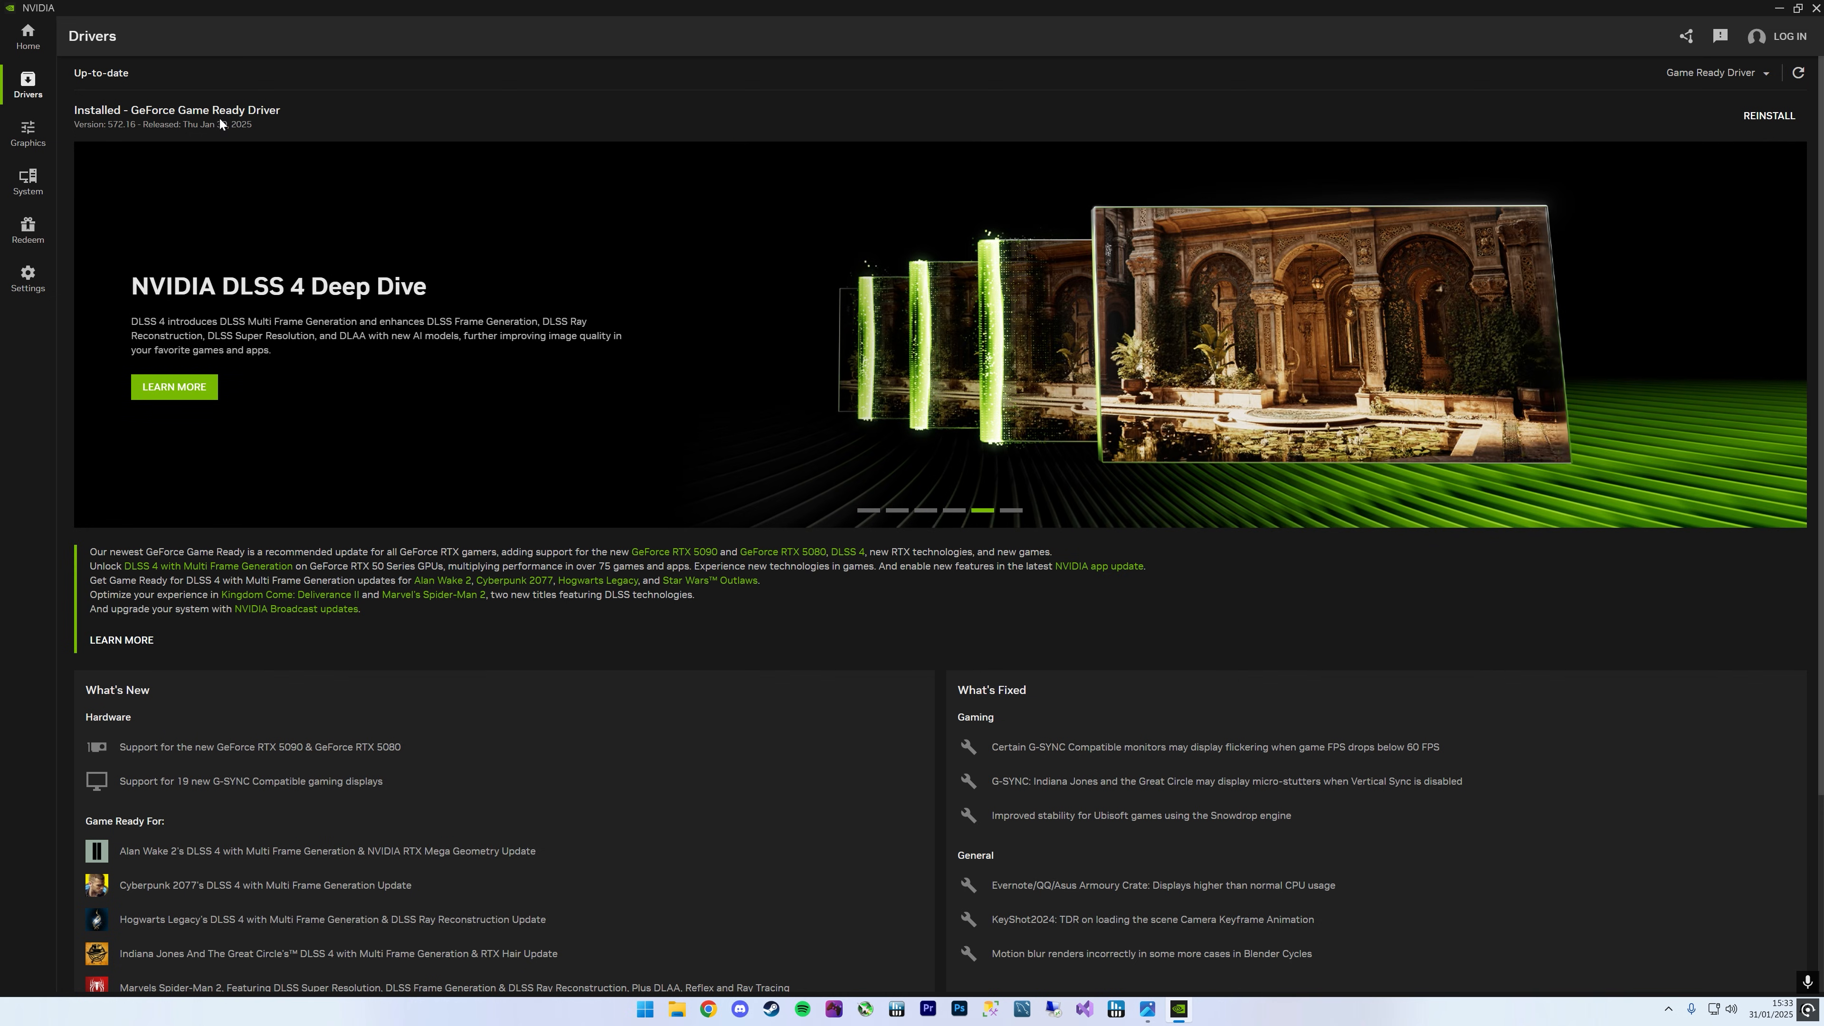
mouse_move(109, 135)
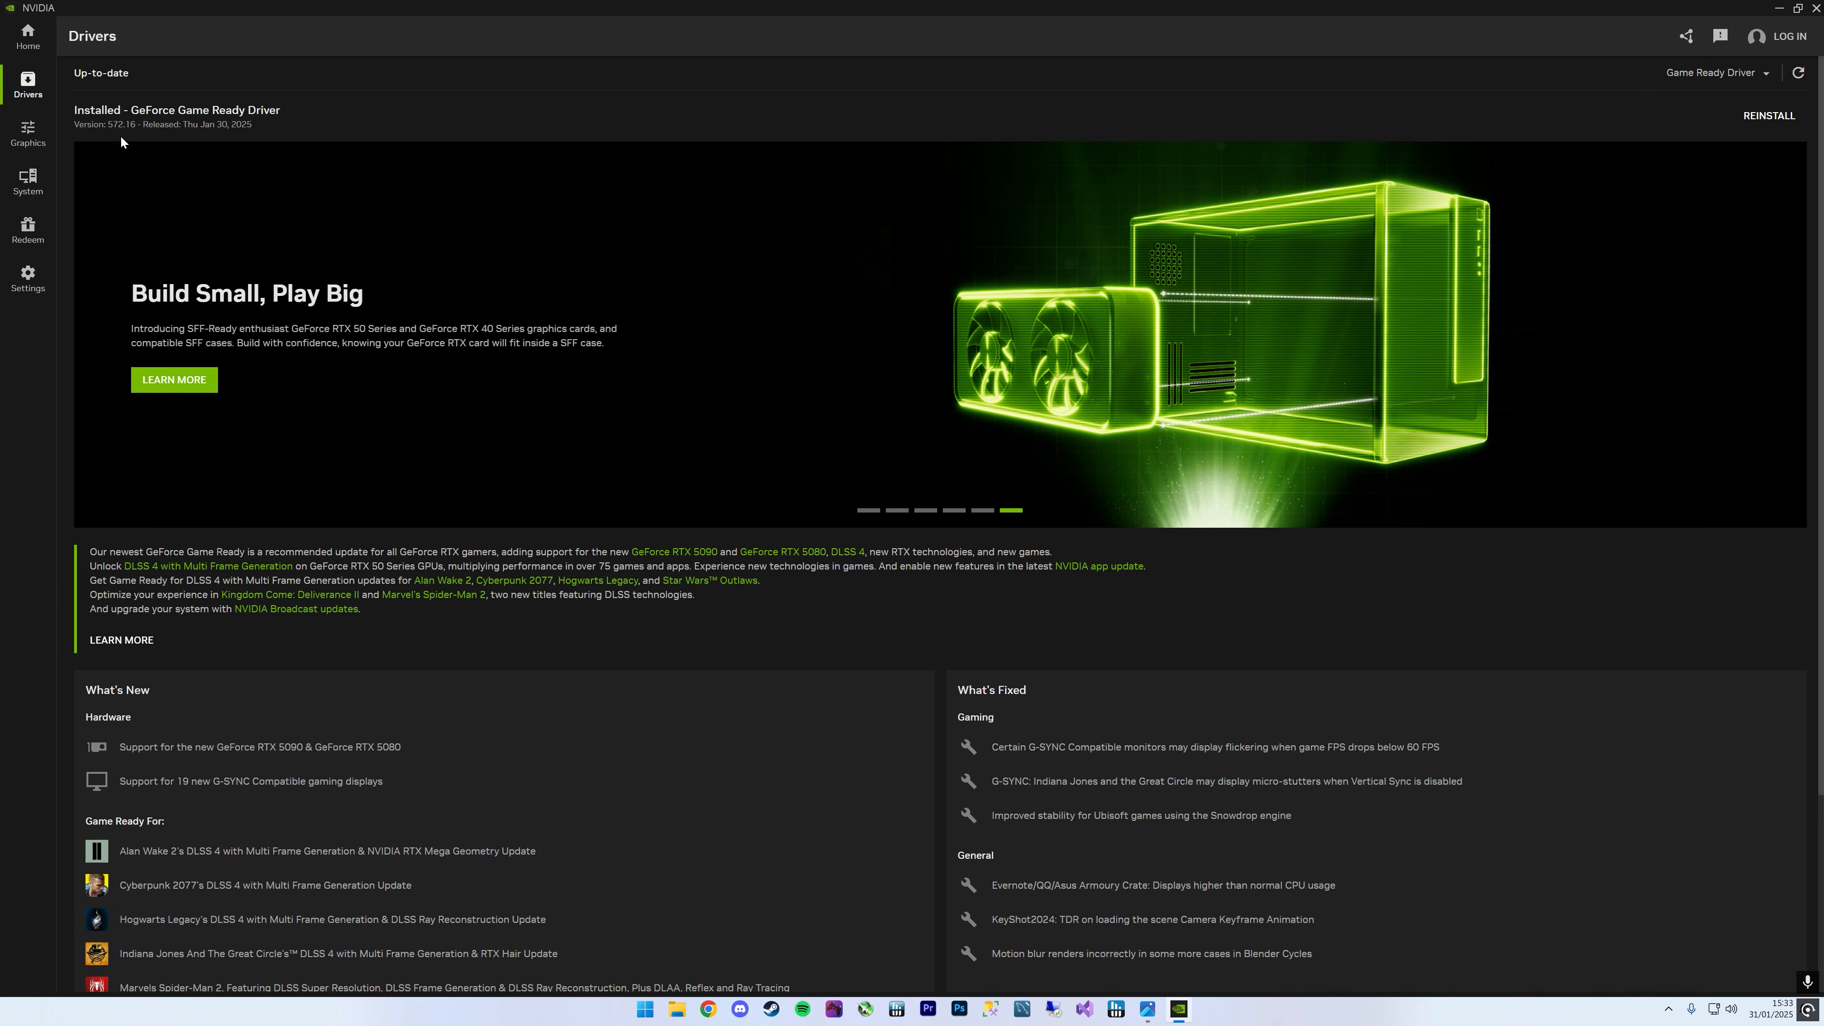
Step: Show the Graphics program settings for Metro Exodus PC Enhanced Edition
left_click(27, 133)
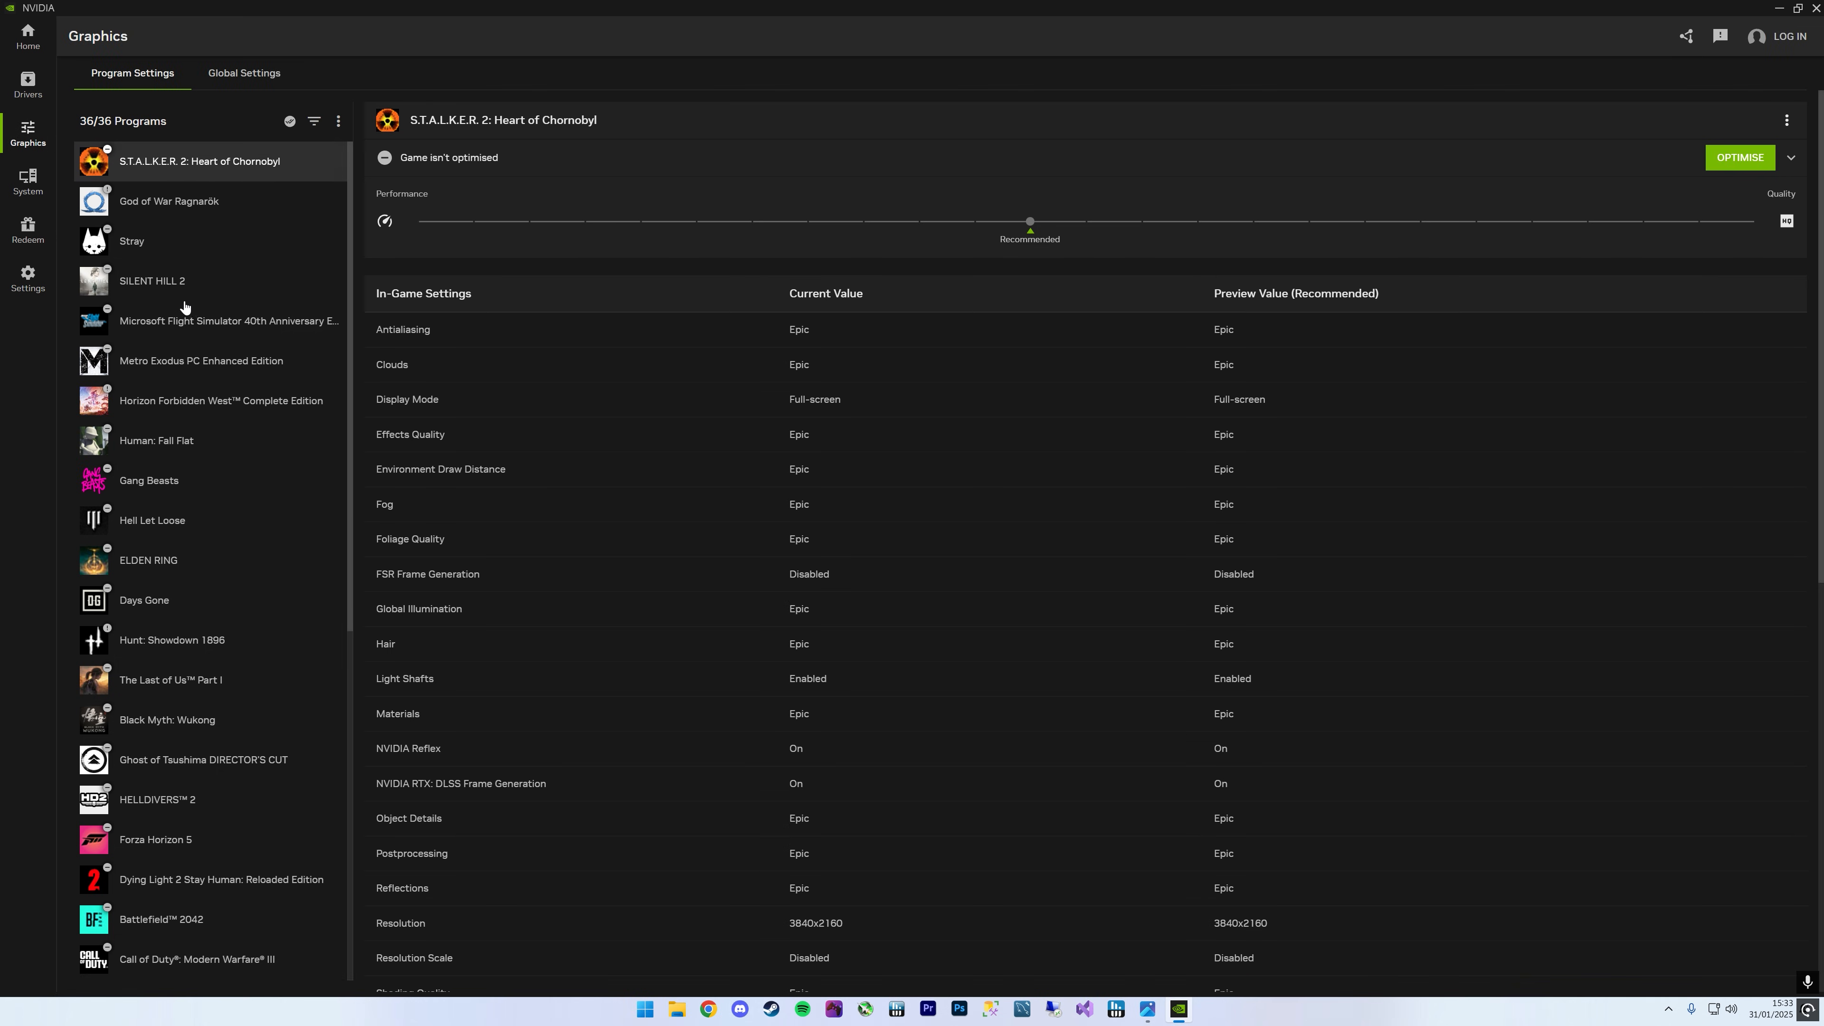
left_click(200, 361)
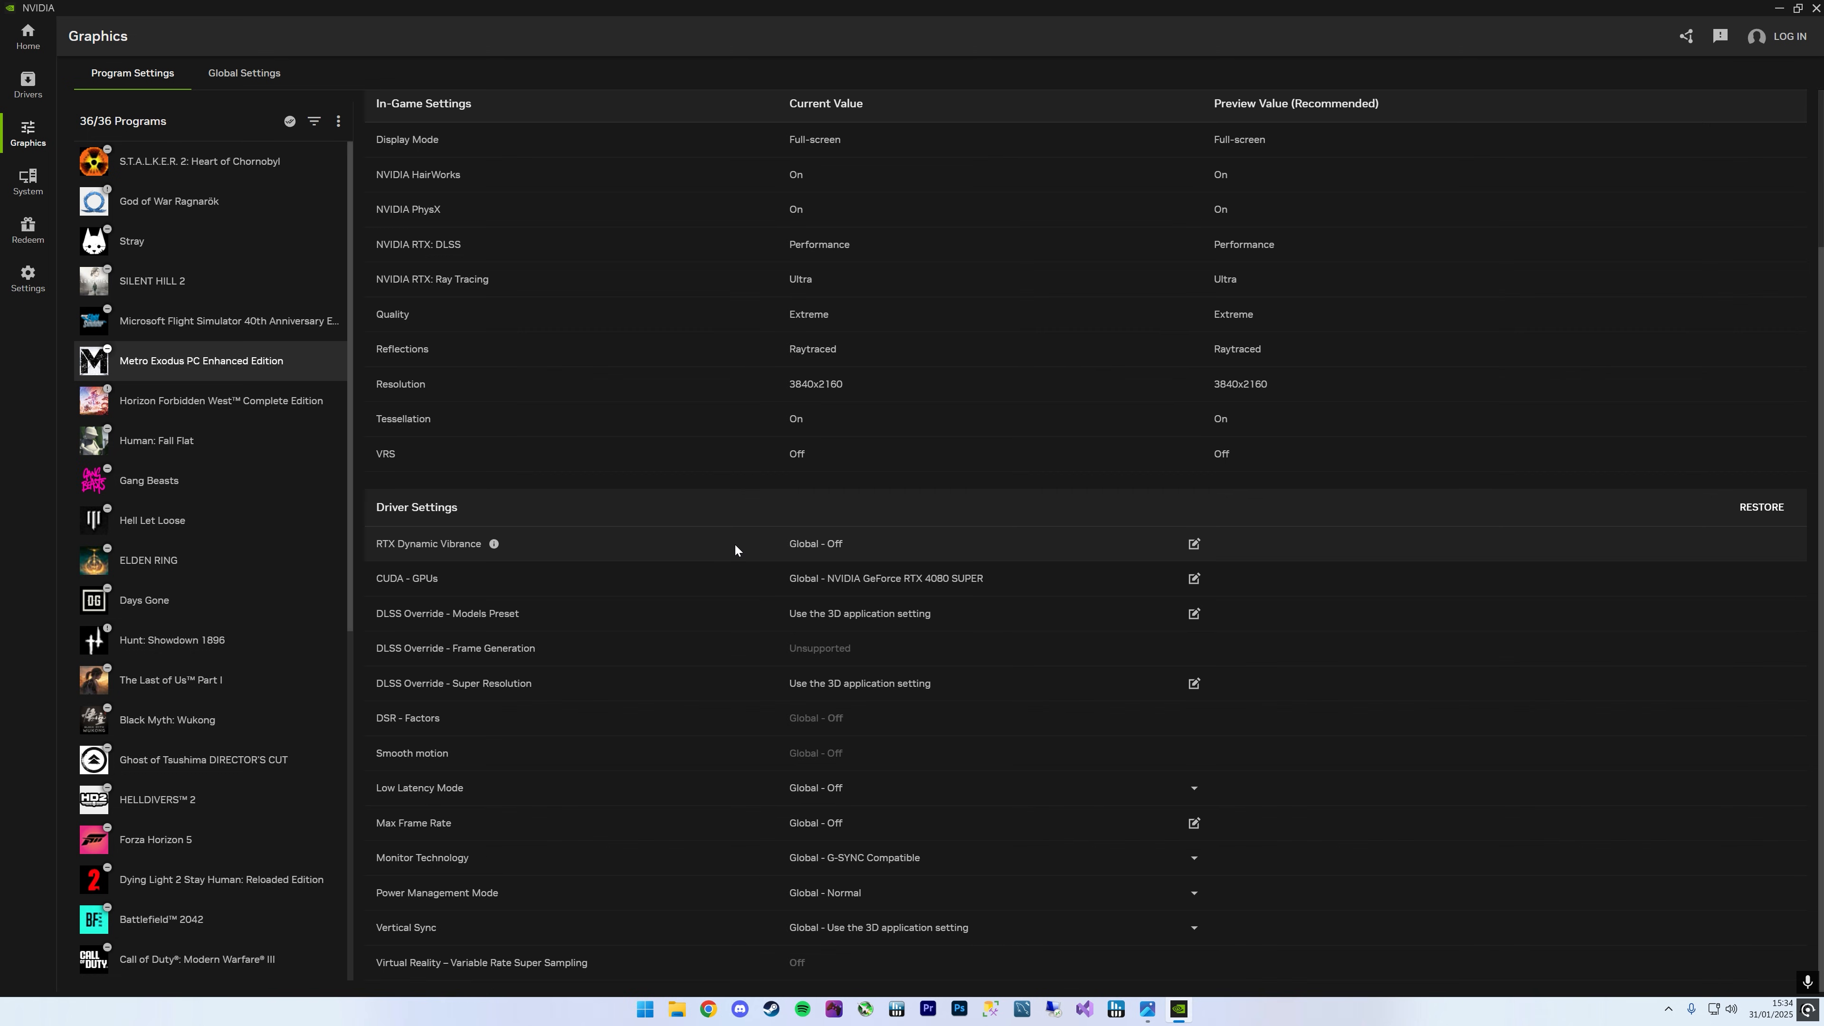
mouse_move(604, 623)
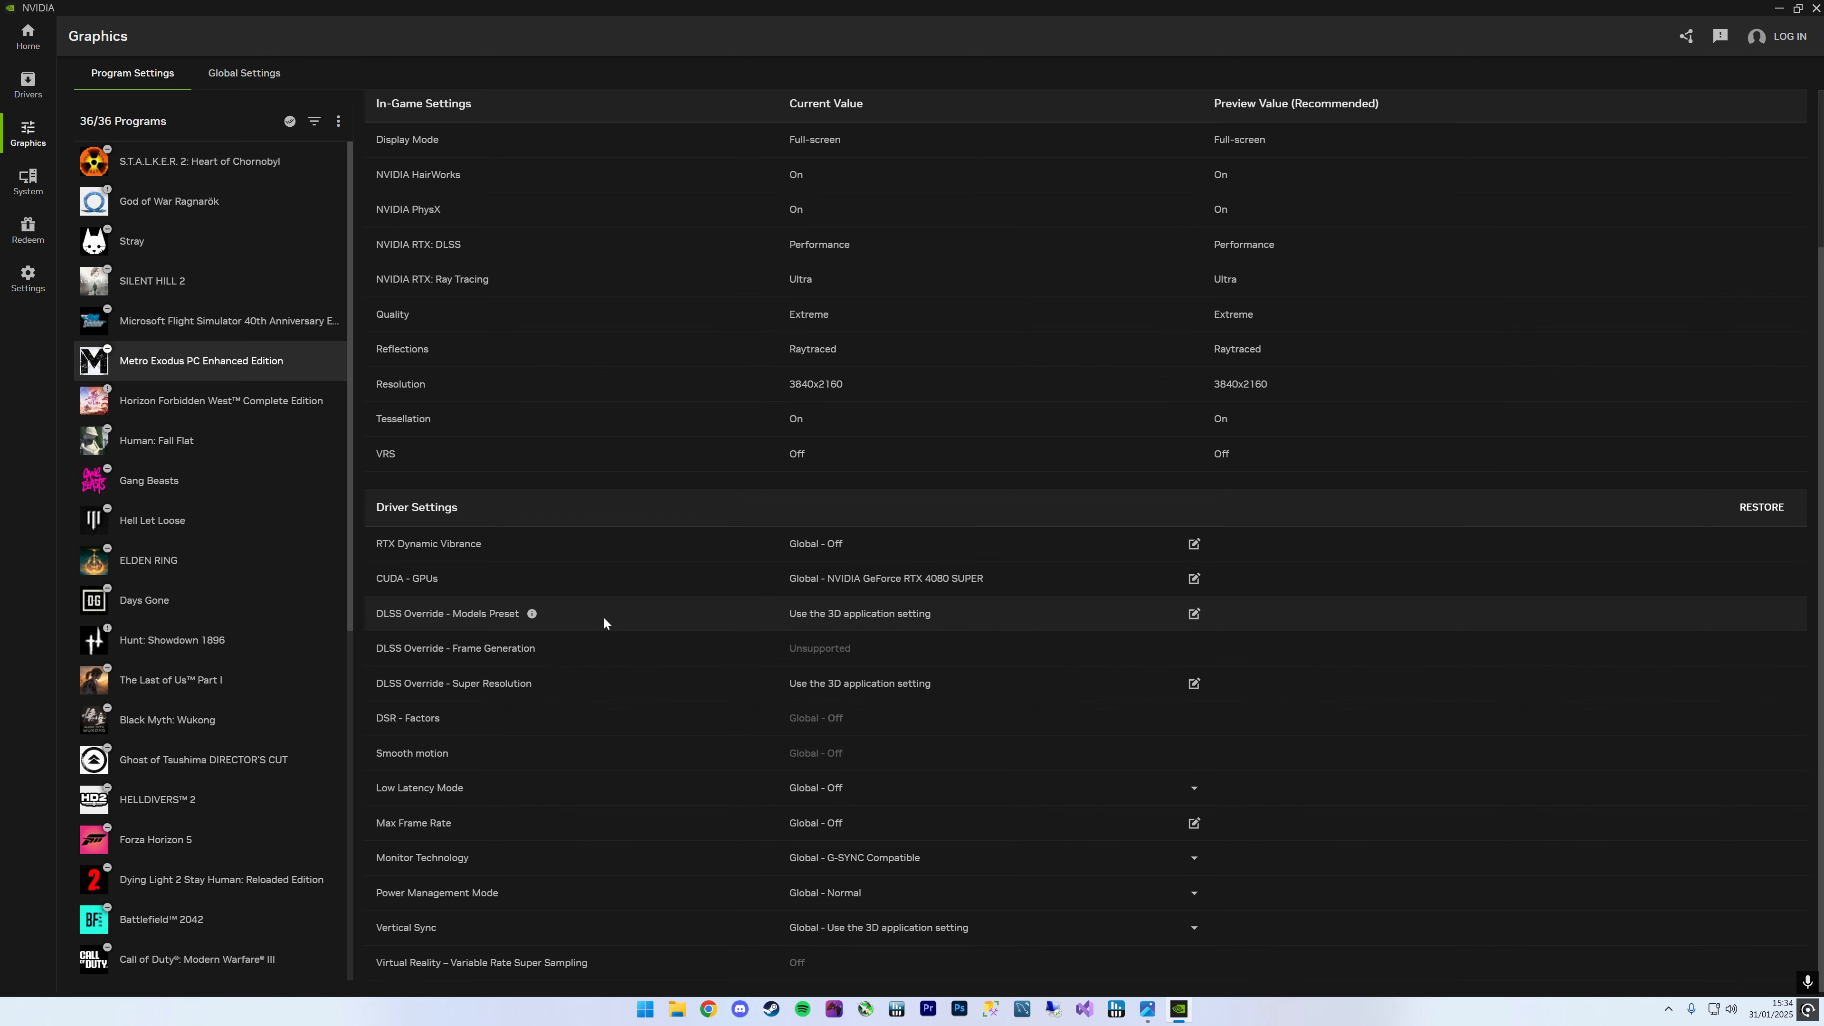
mouse_move(882, 593)
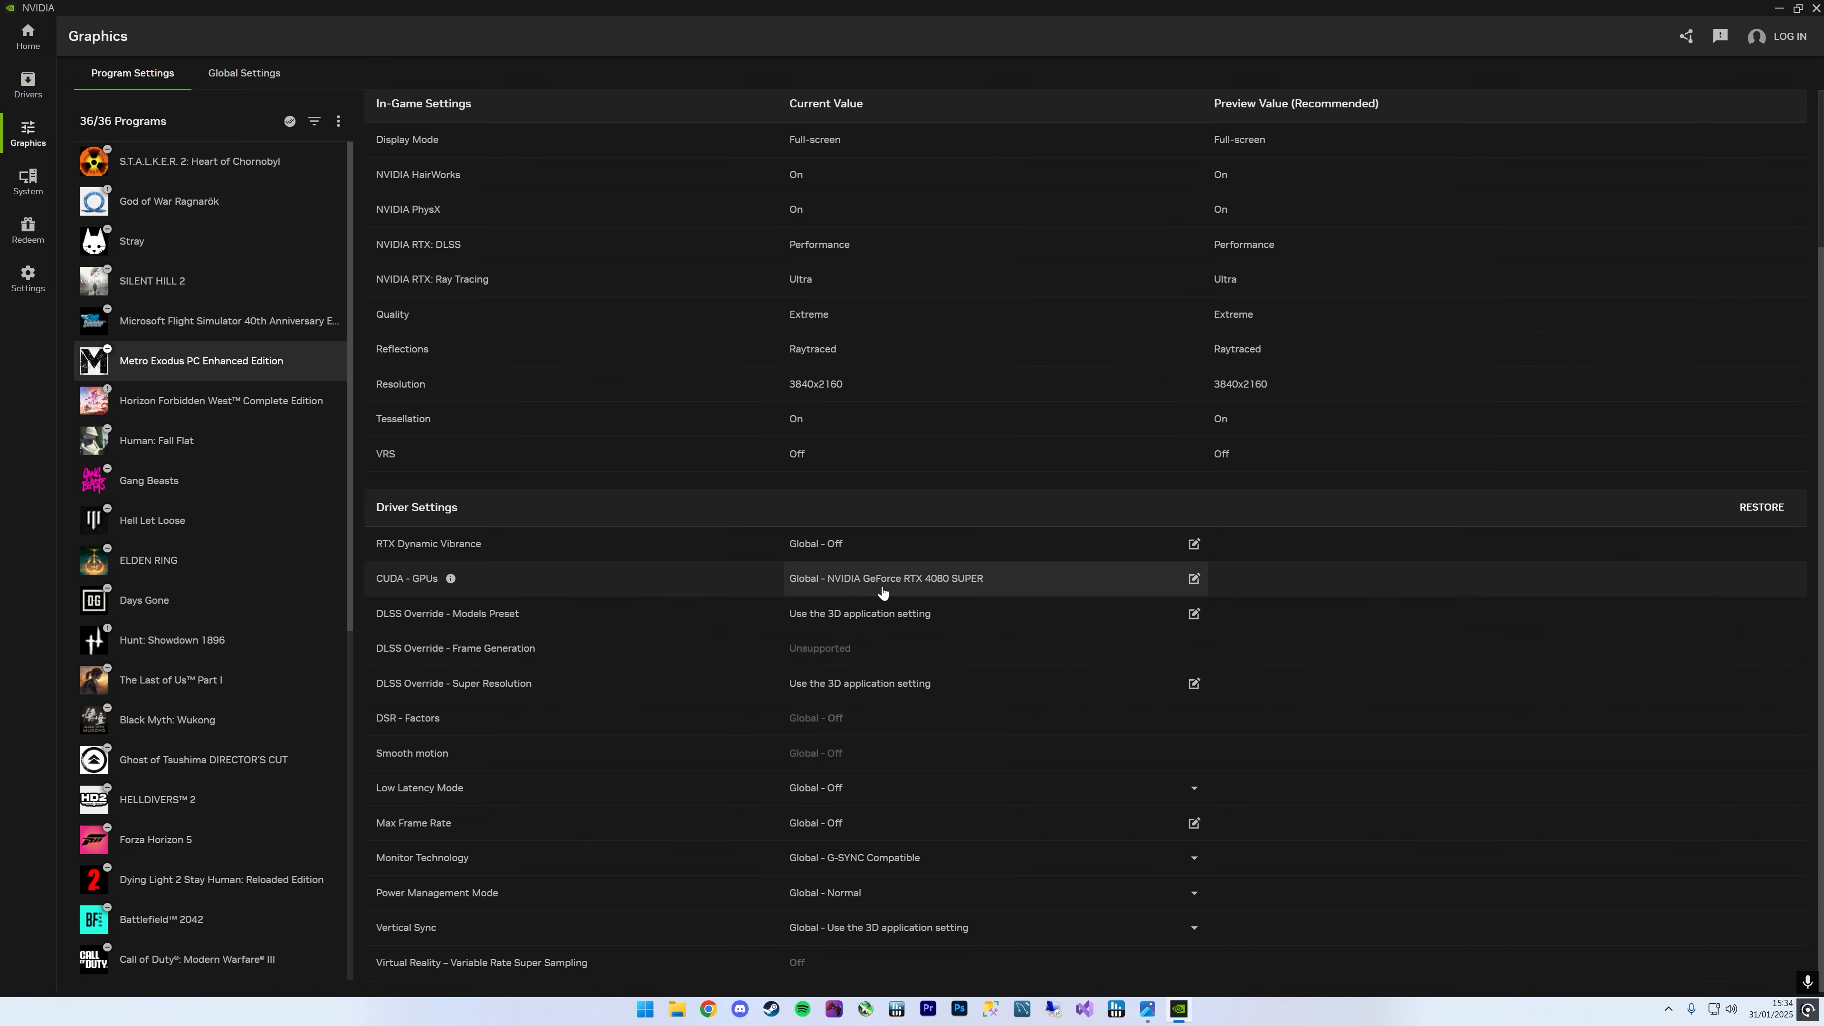
mouse_move(583, 607)
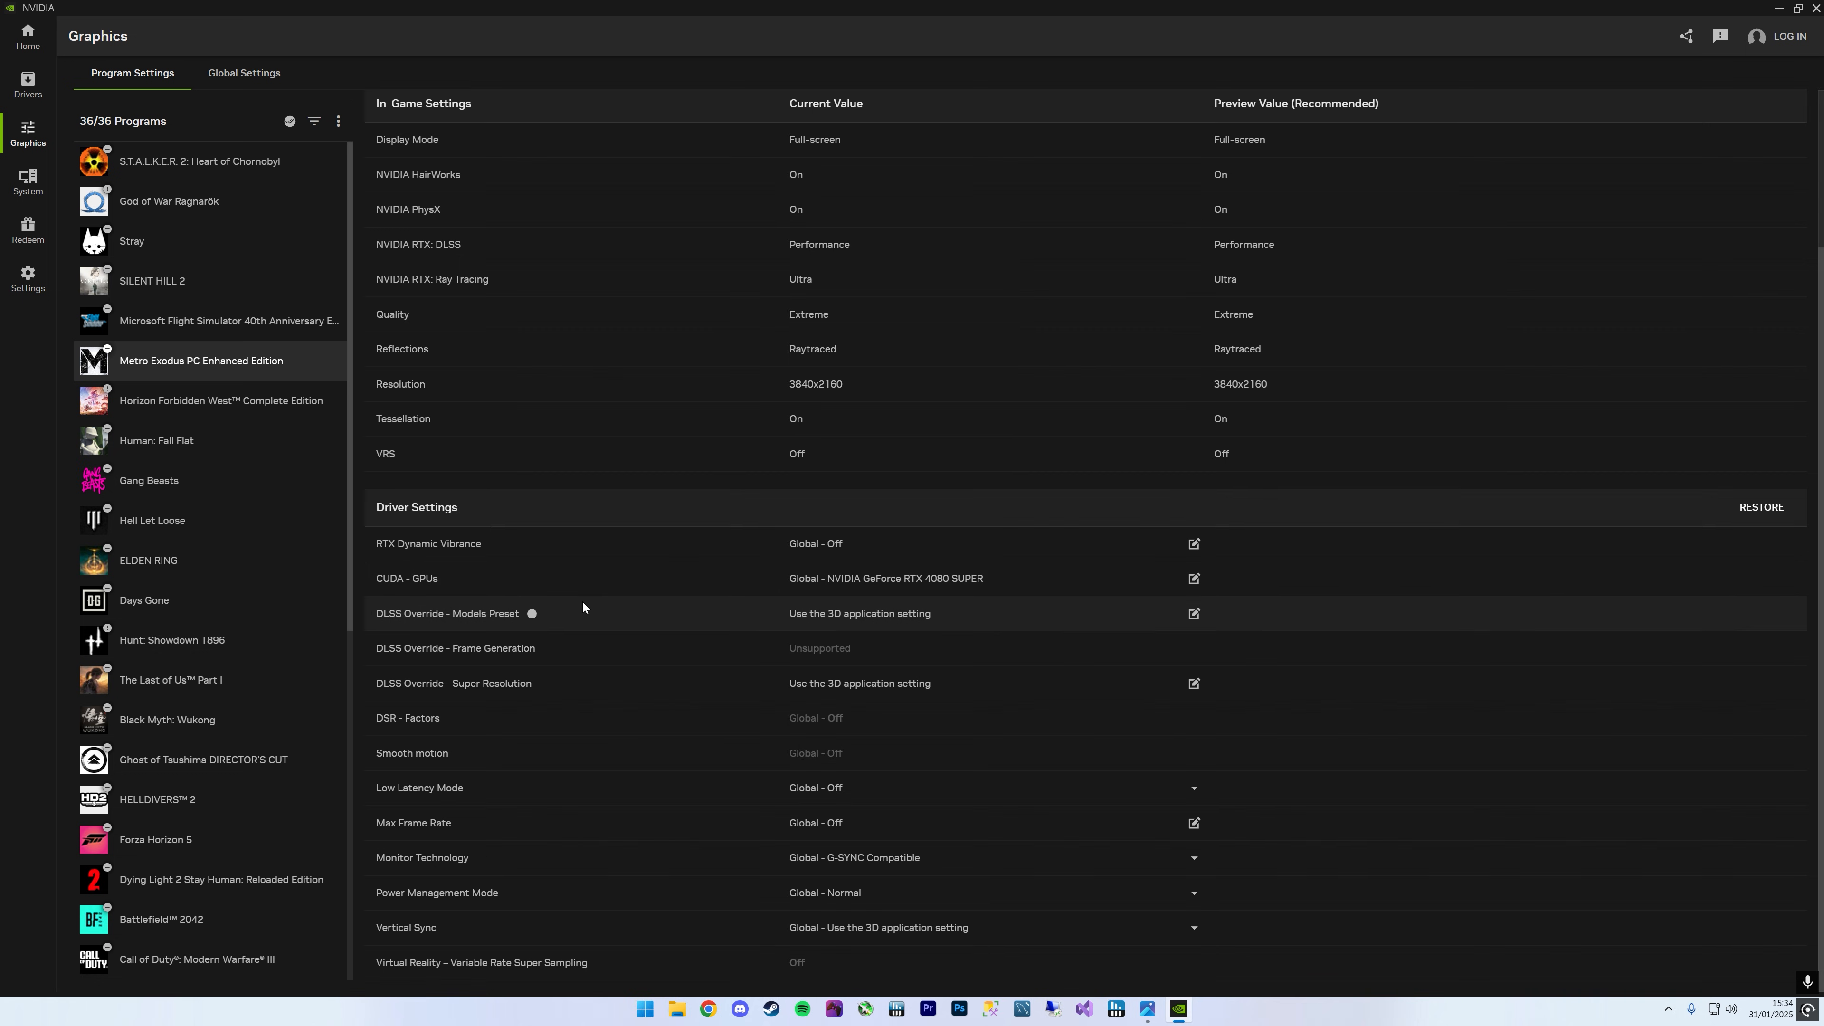
mouse_move(403, 620)
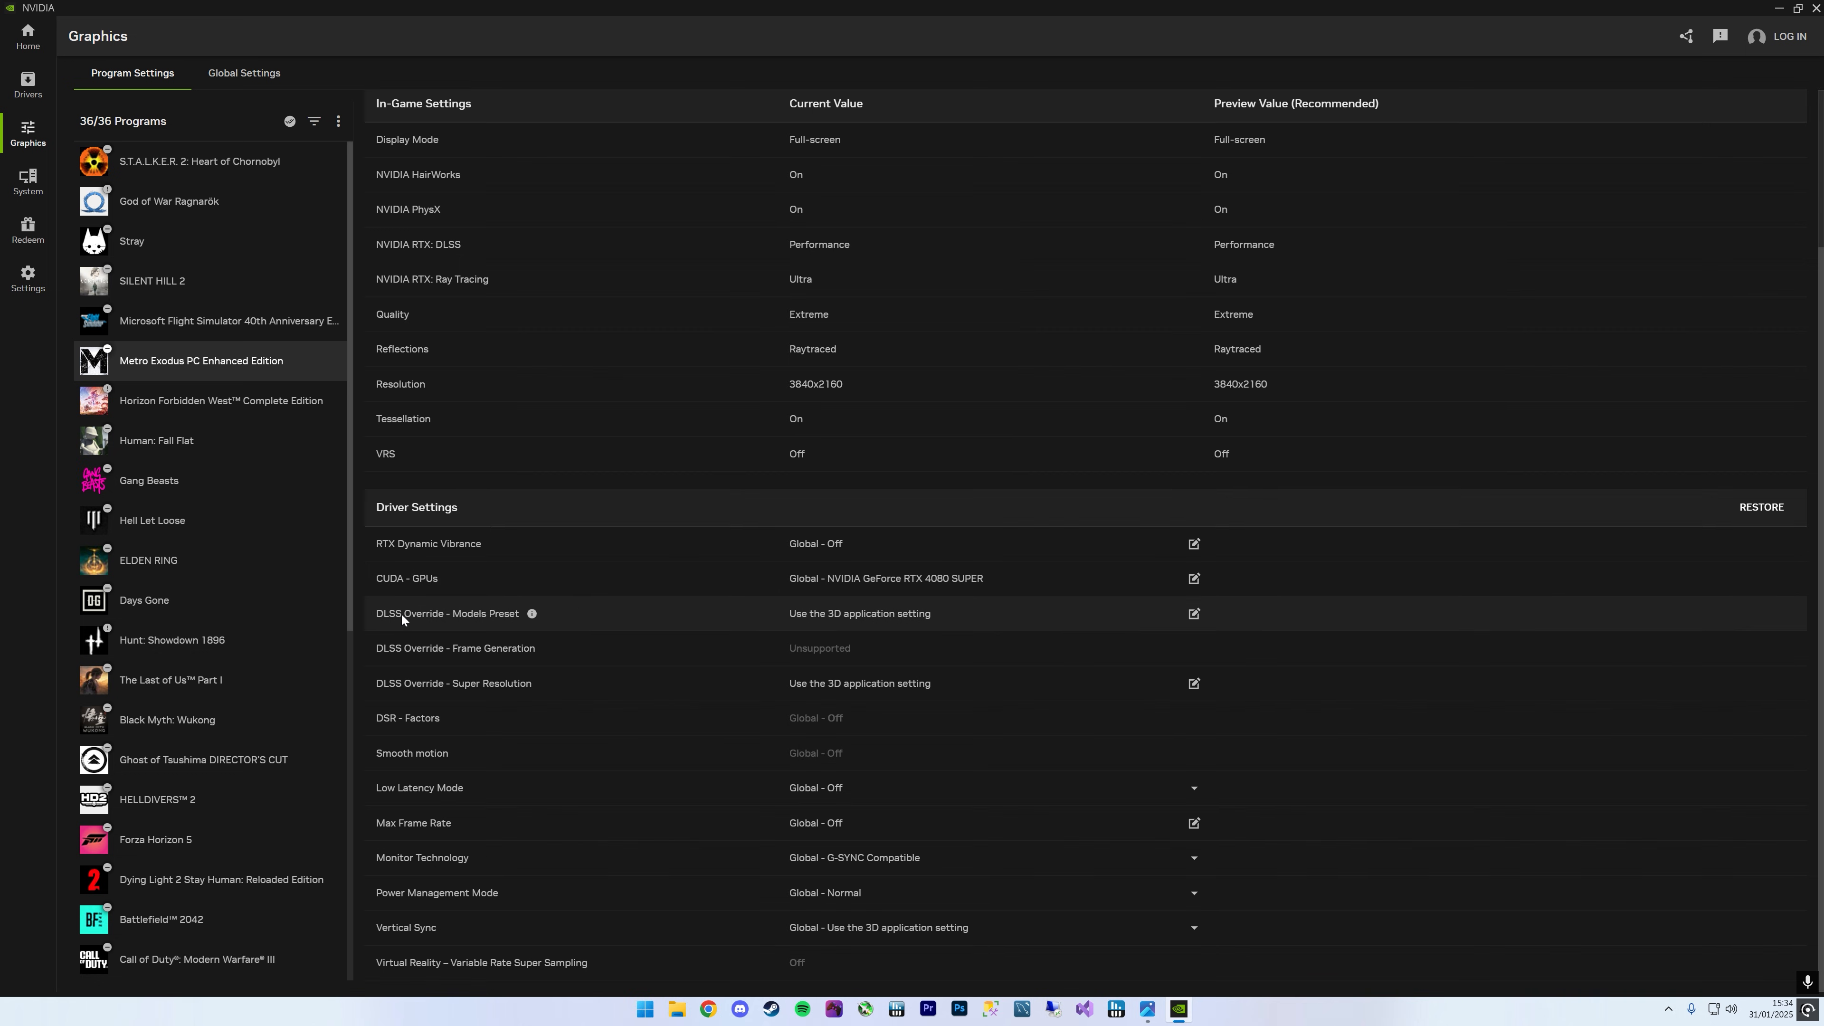
Step: Override Metro Exodus's DLSS models preset to Latest and apply it
left_click(1193, 612)
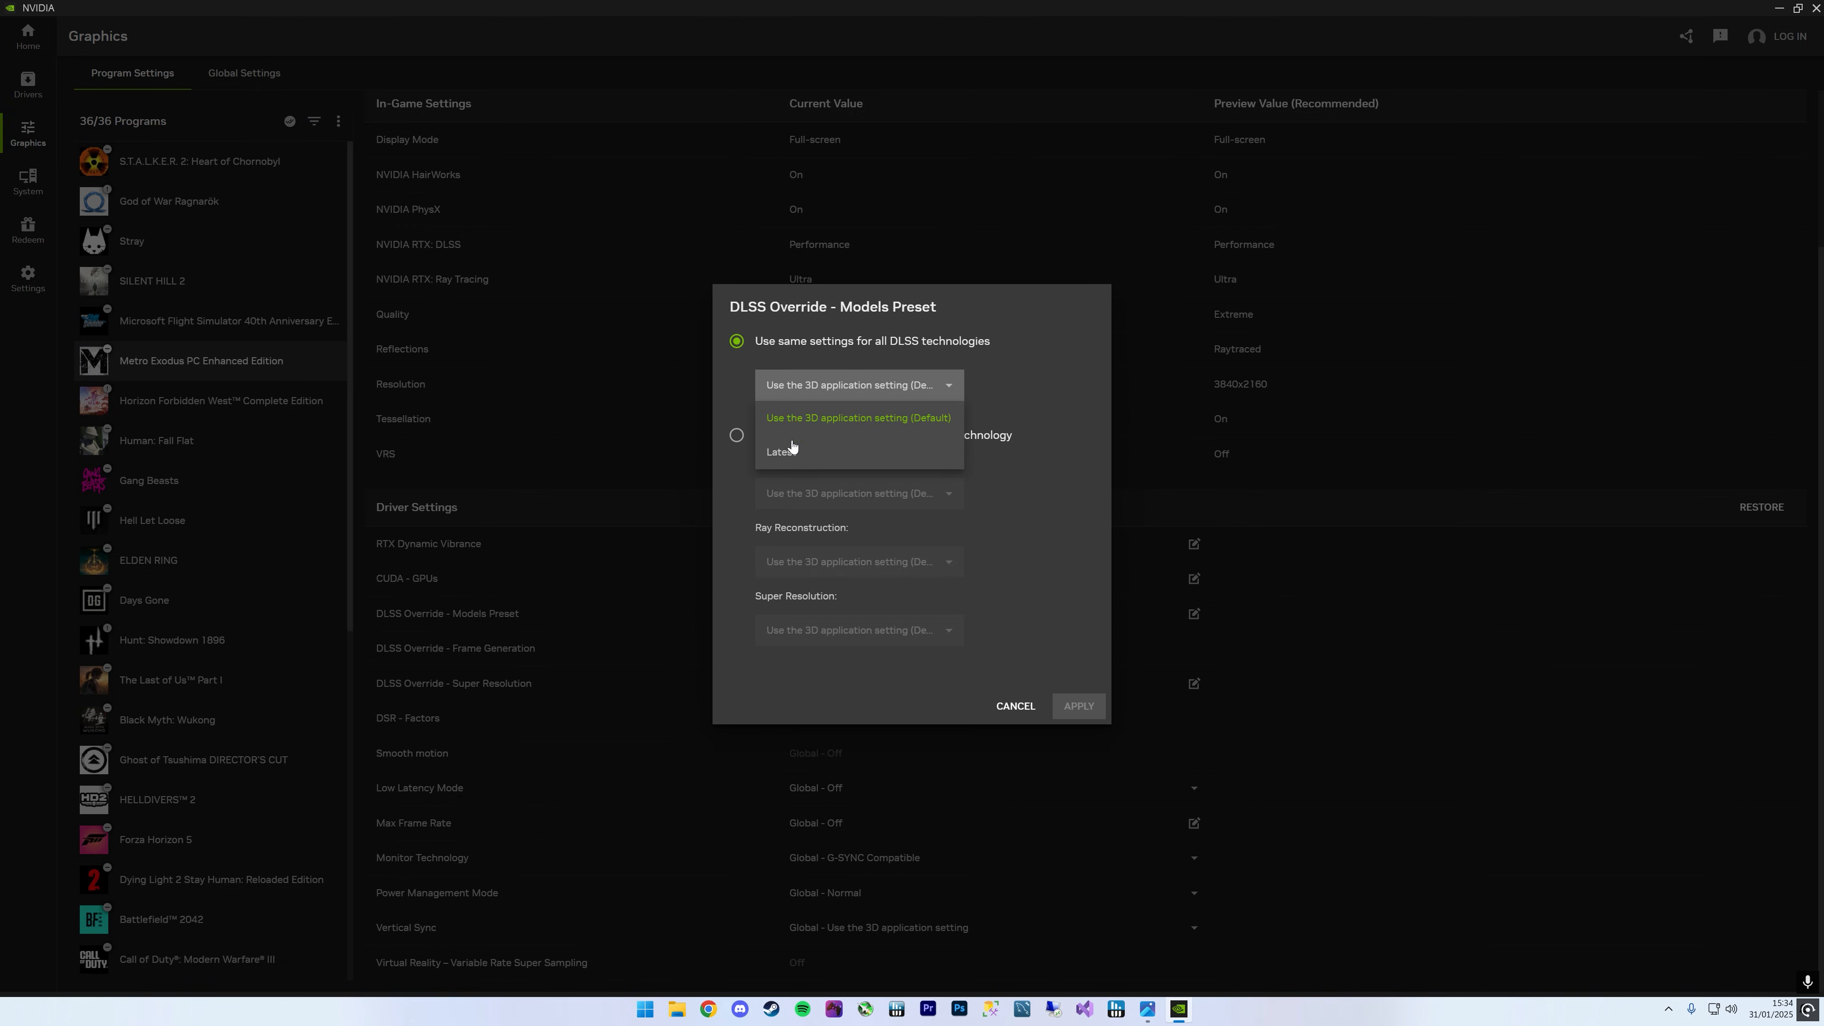
left_click(781, 451)
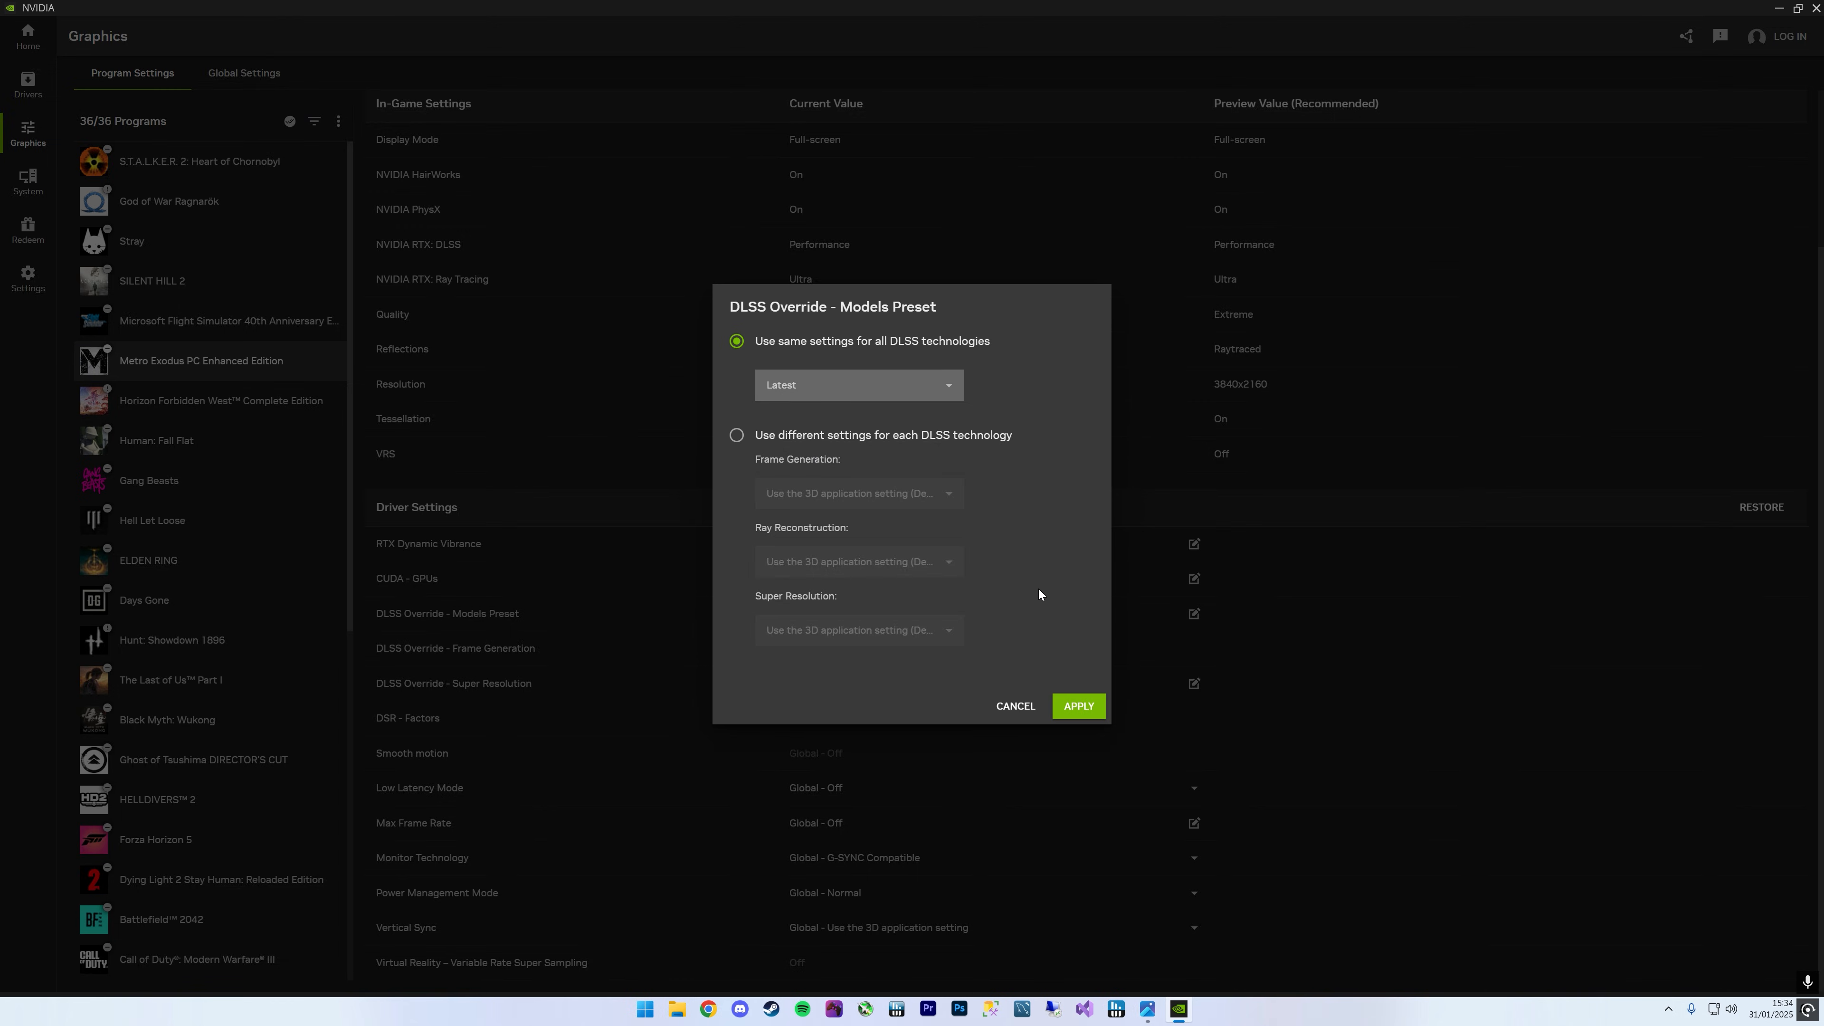
left_click(1076, 706)
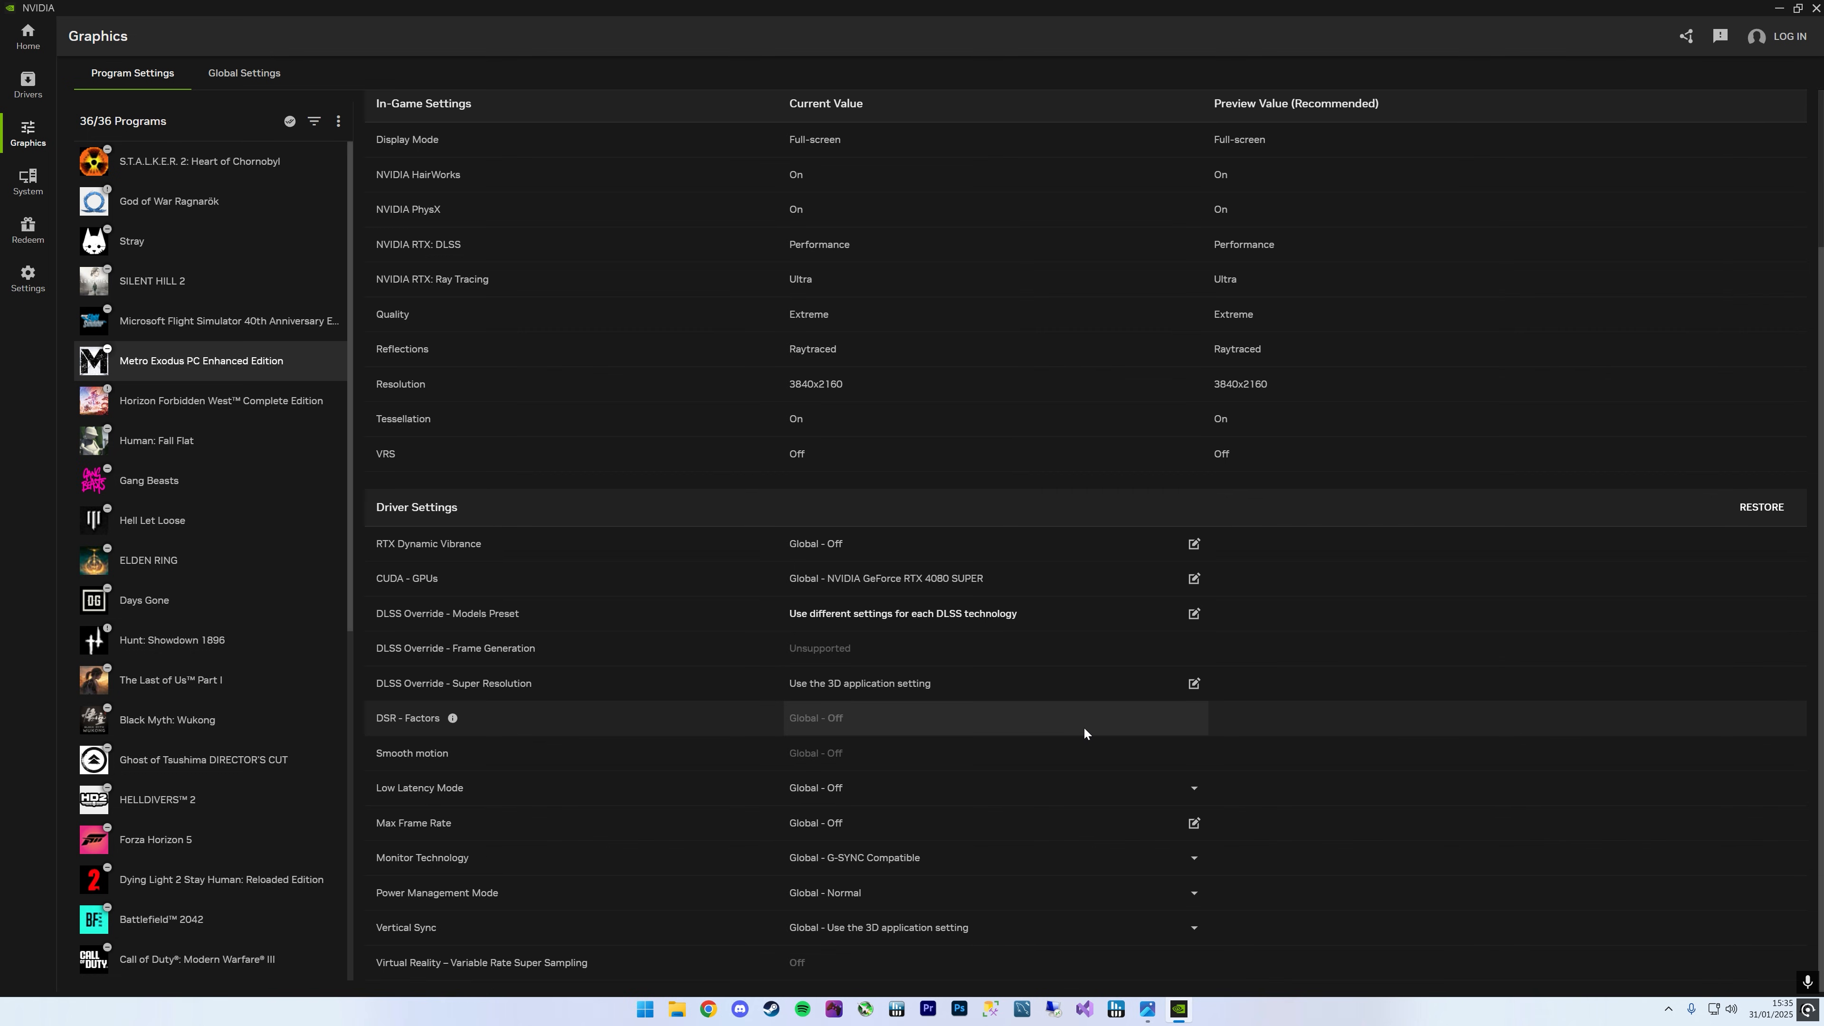
mouse_move(623, 612)
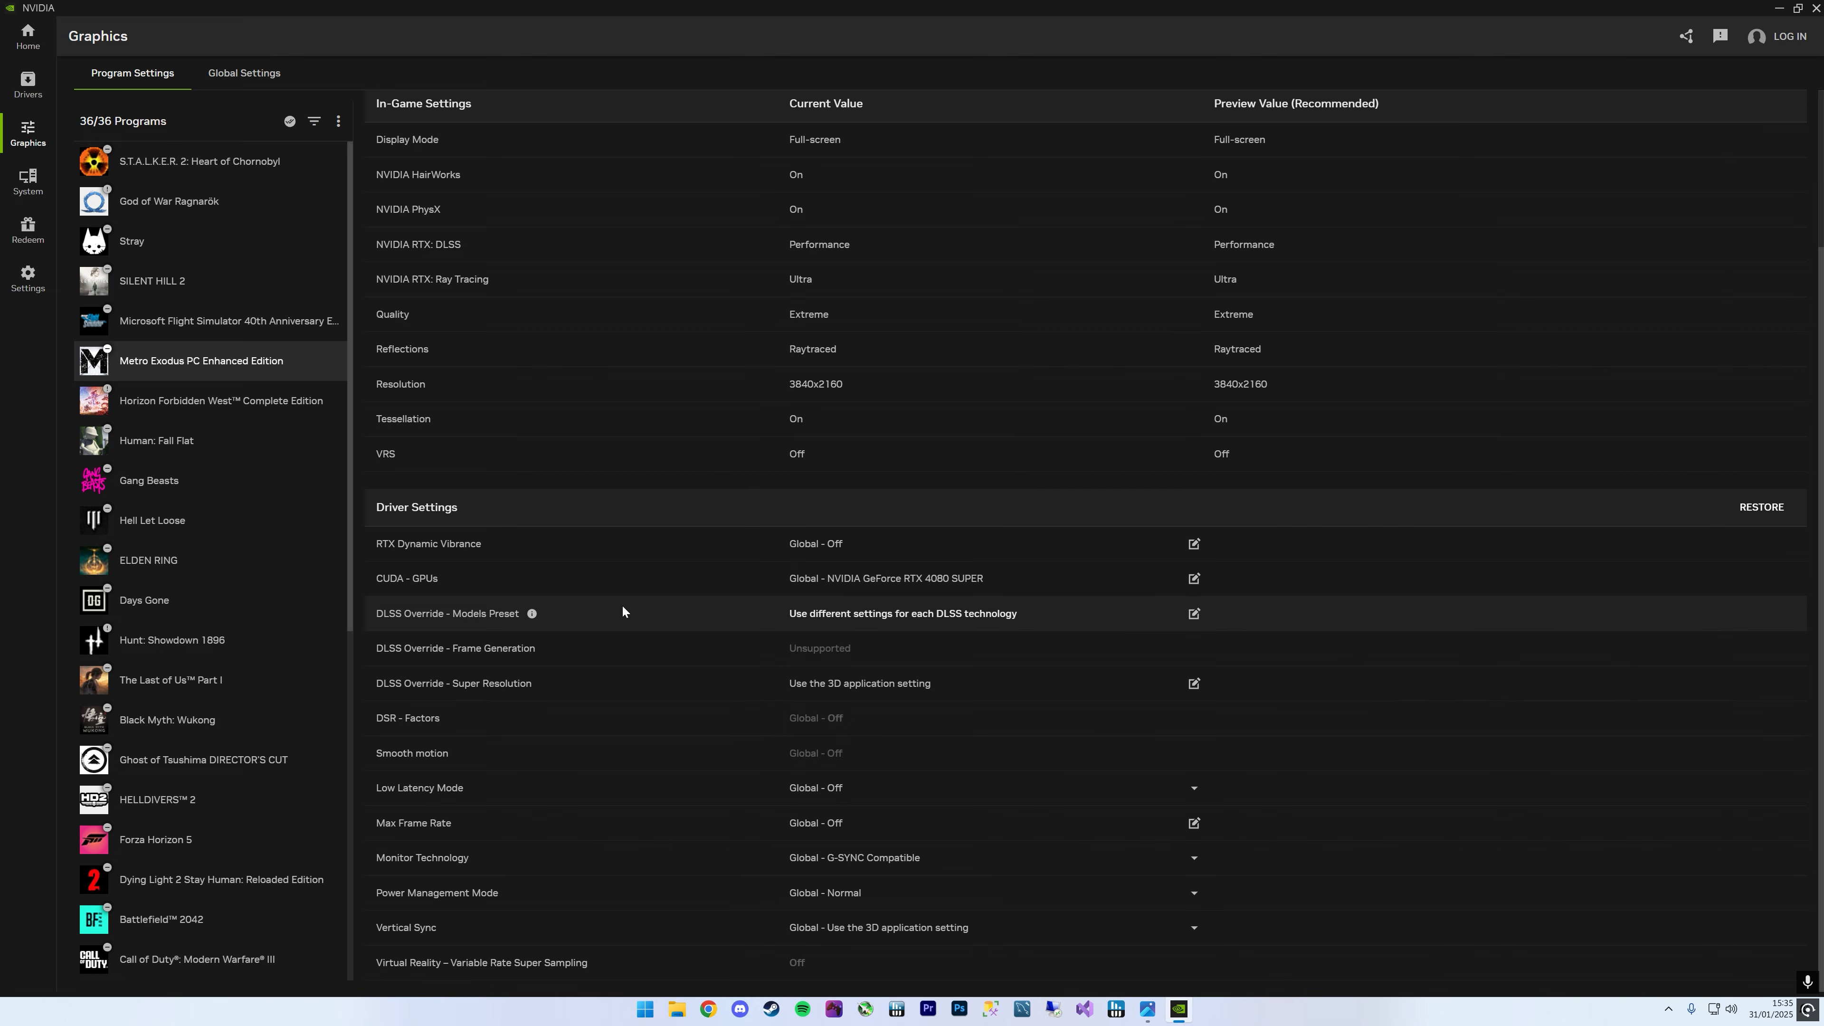
left_click(1193, 613)
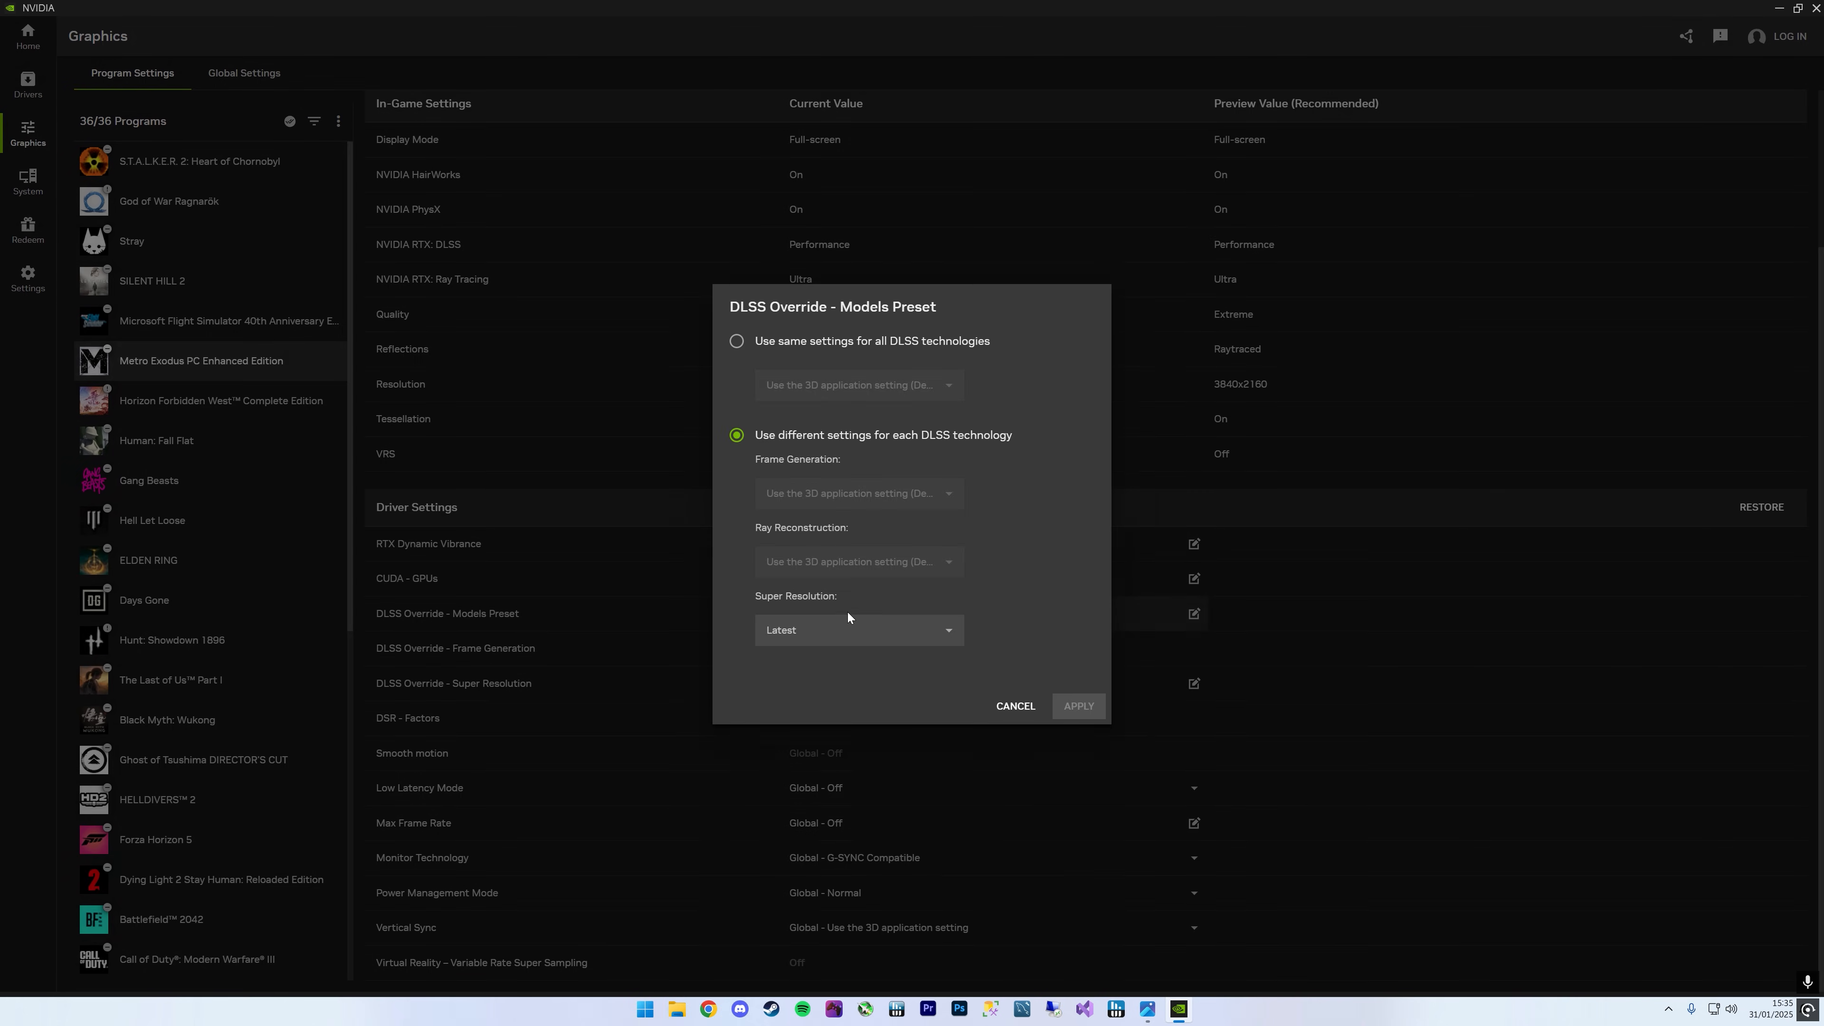
mouse_move(776, 616)
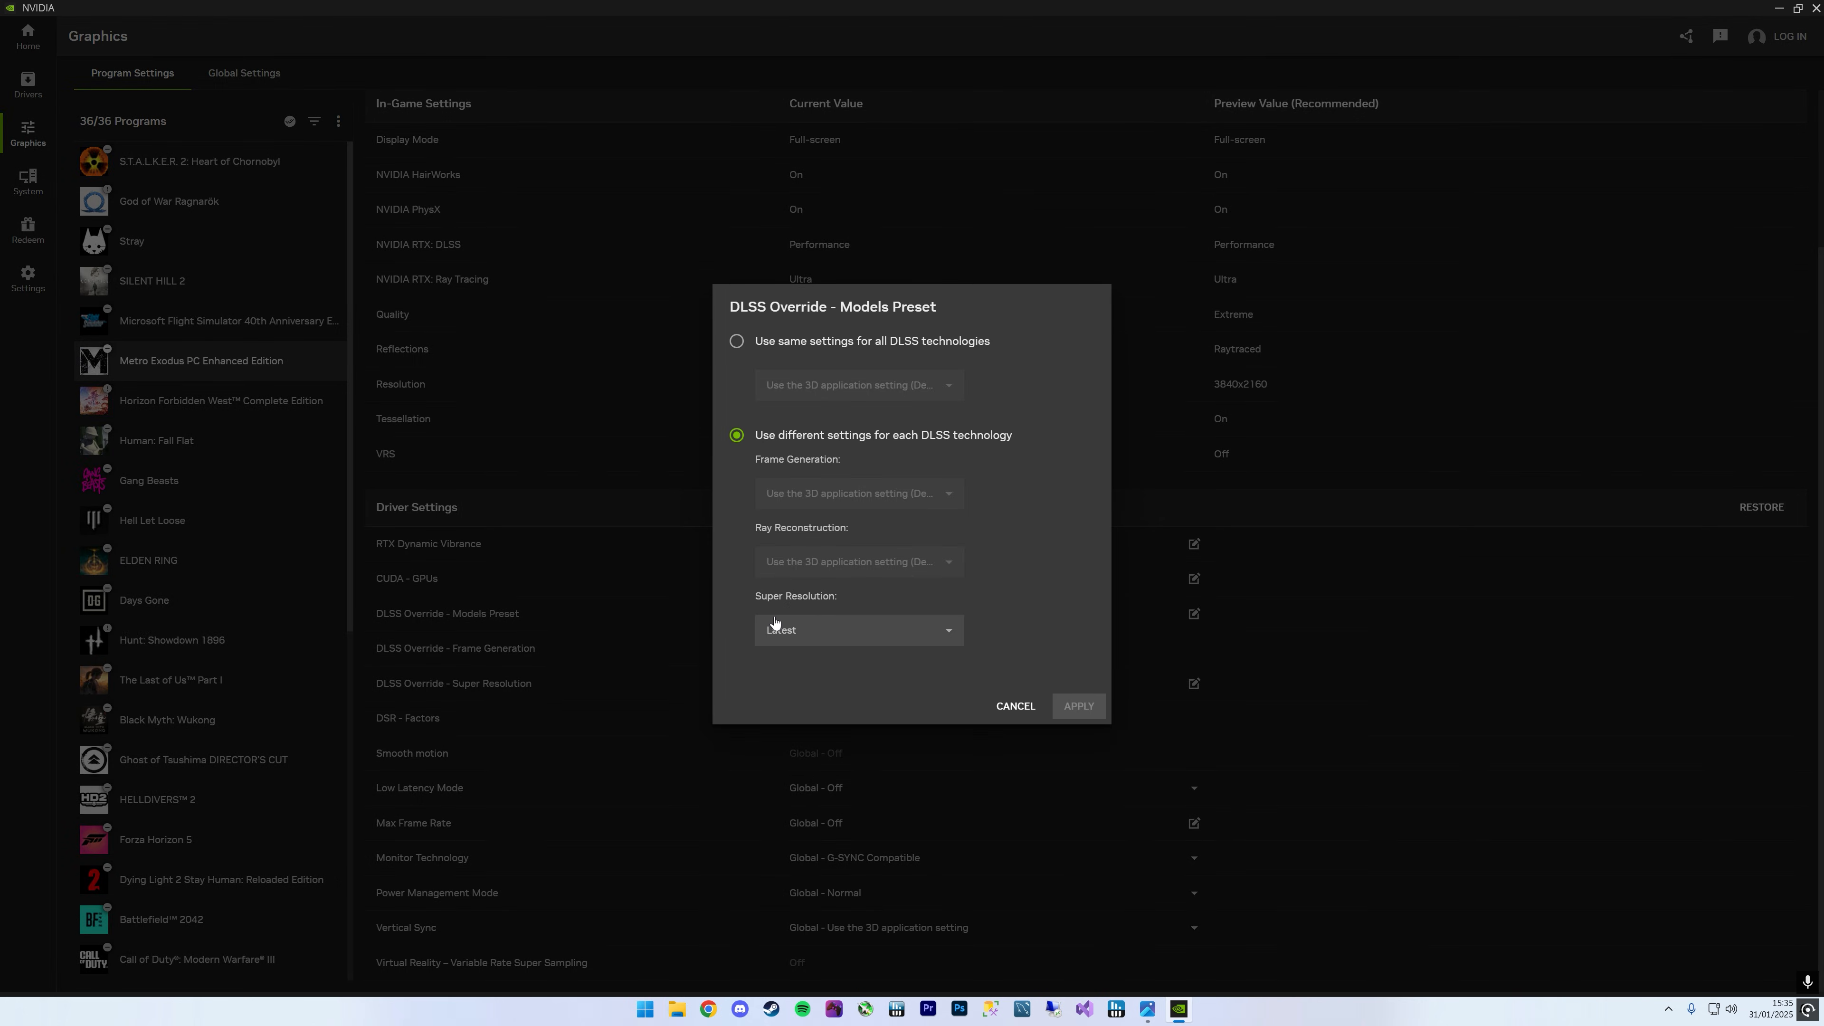
mouse_move(808, 637)
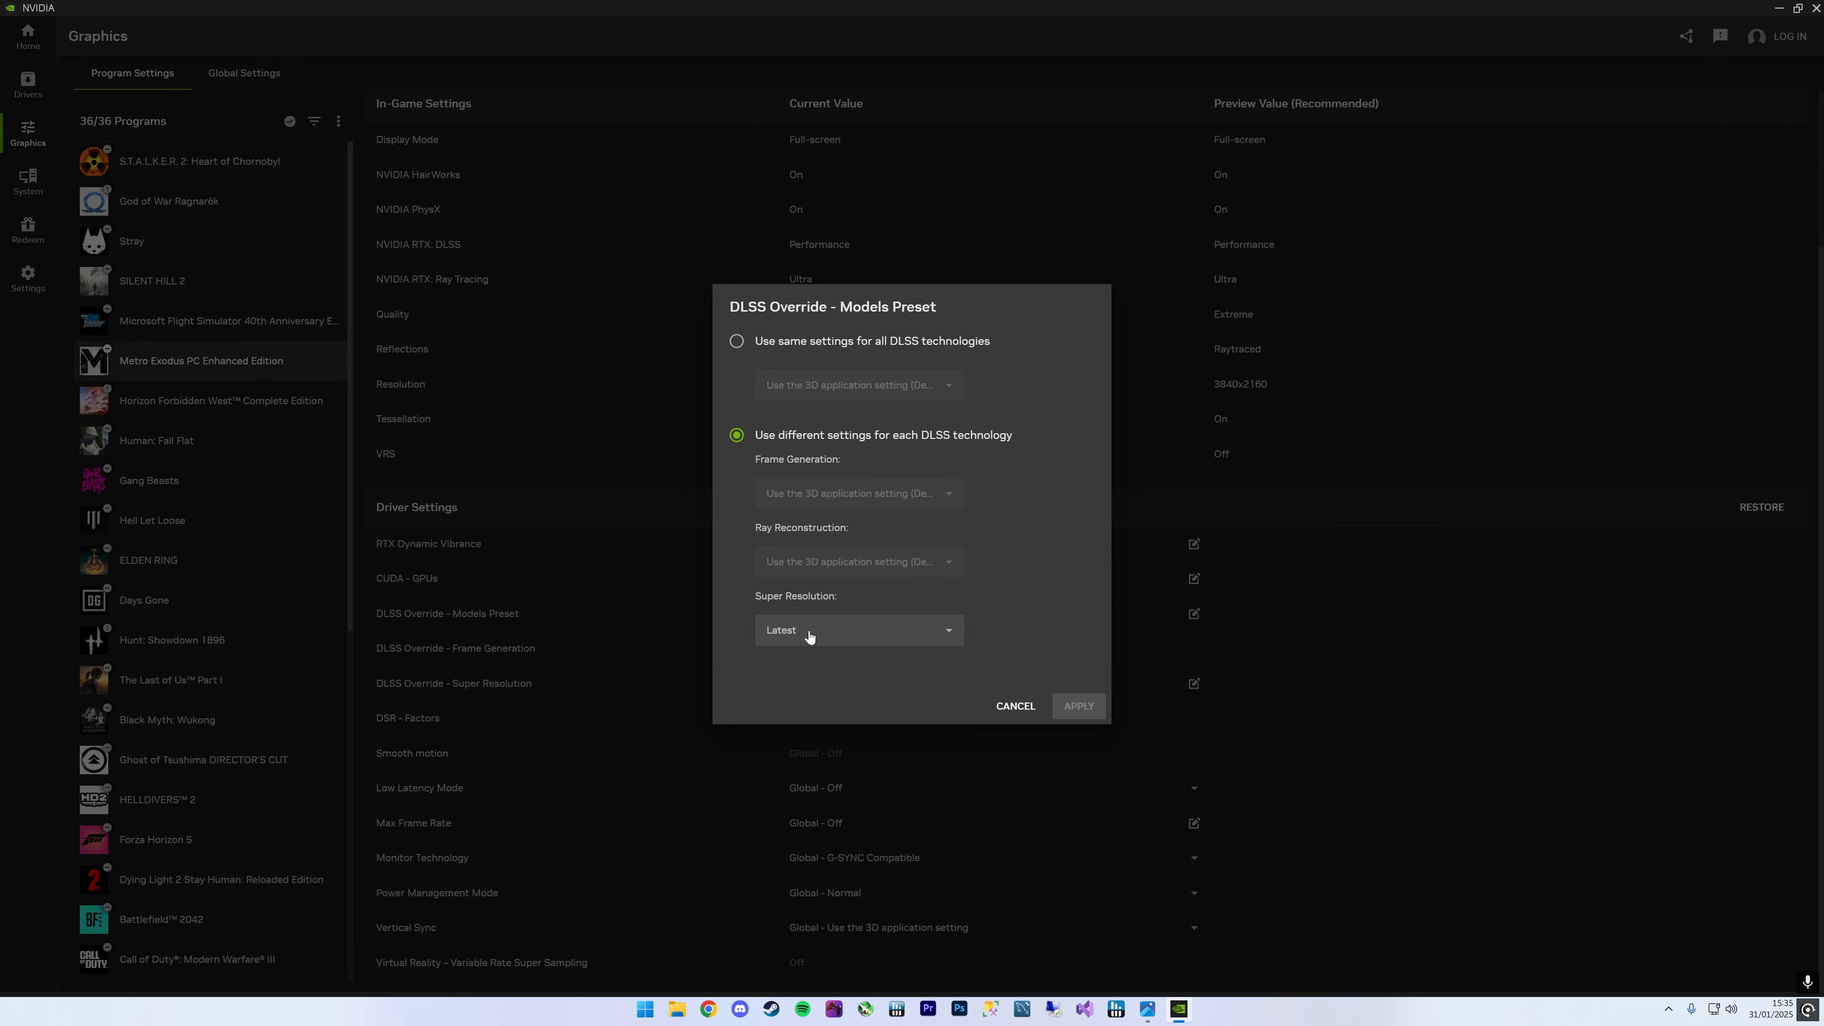
mouse_move(820, 638)
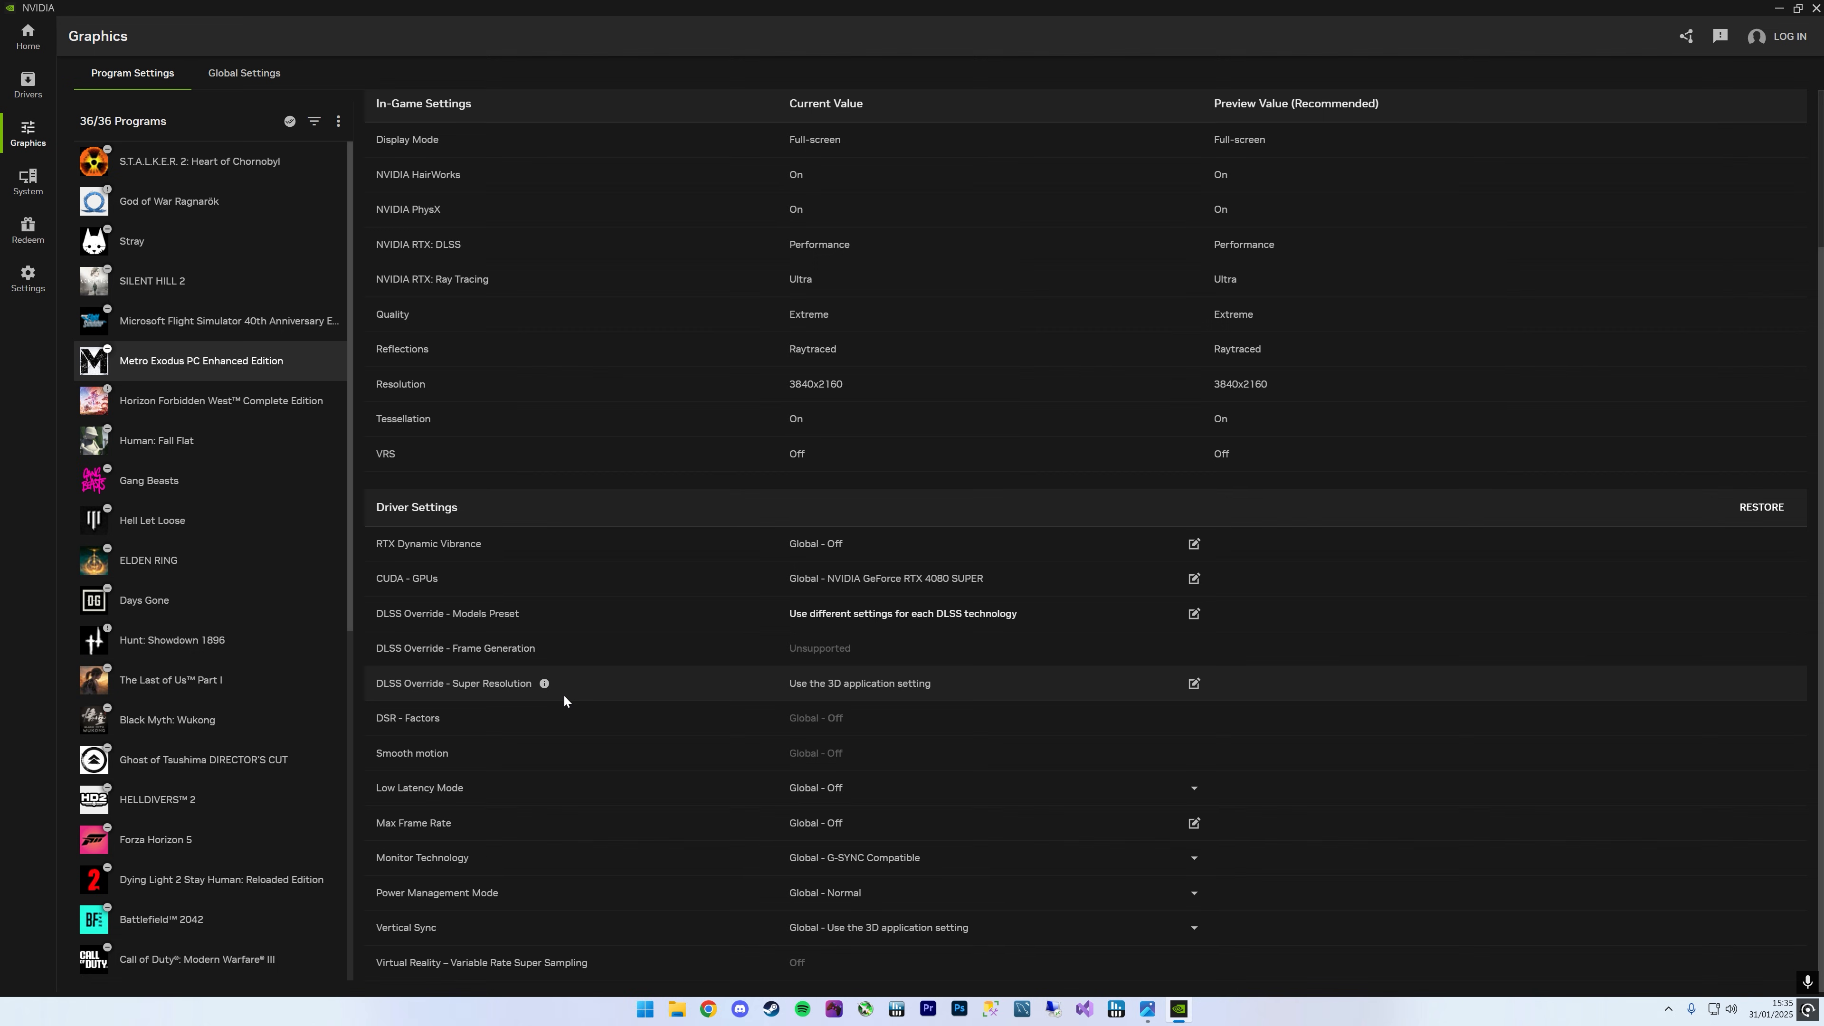
mouse_move(494, 696)
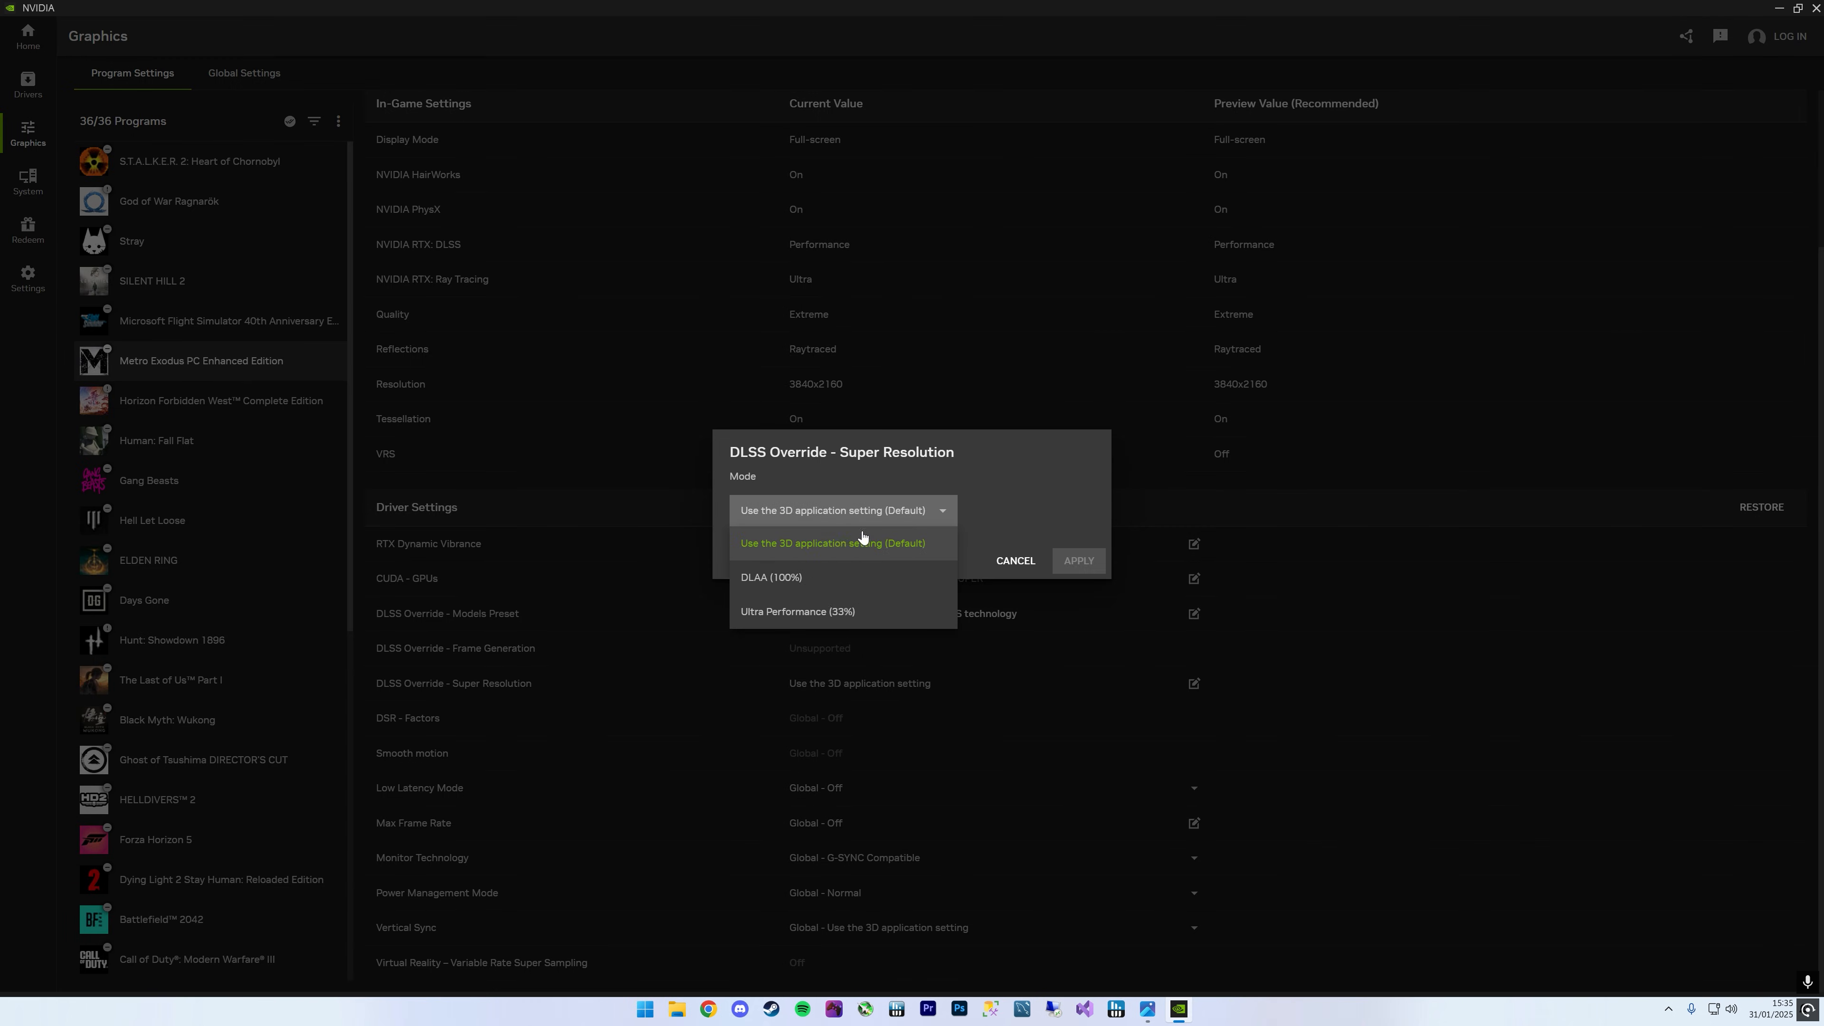
mouse_move(800, 581)
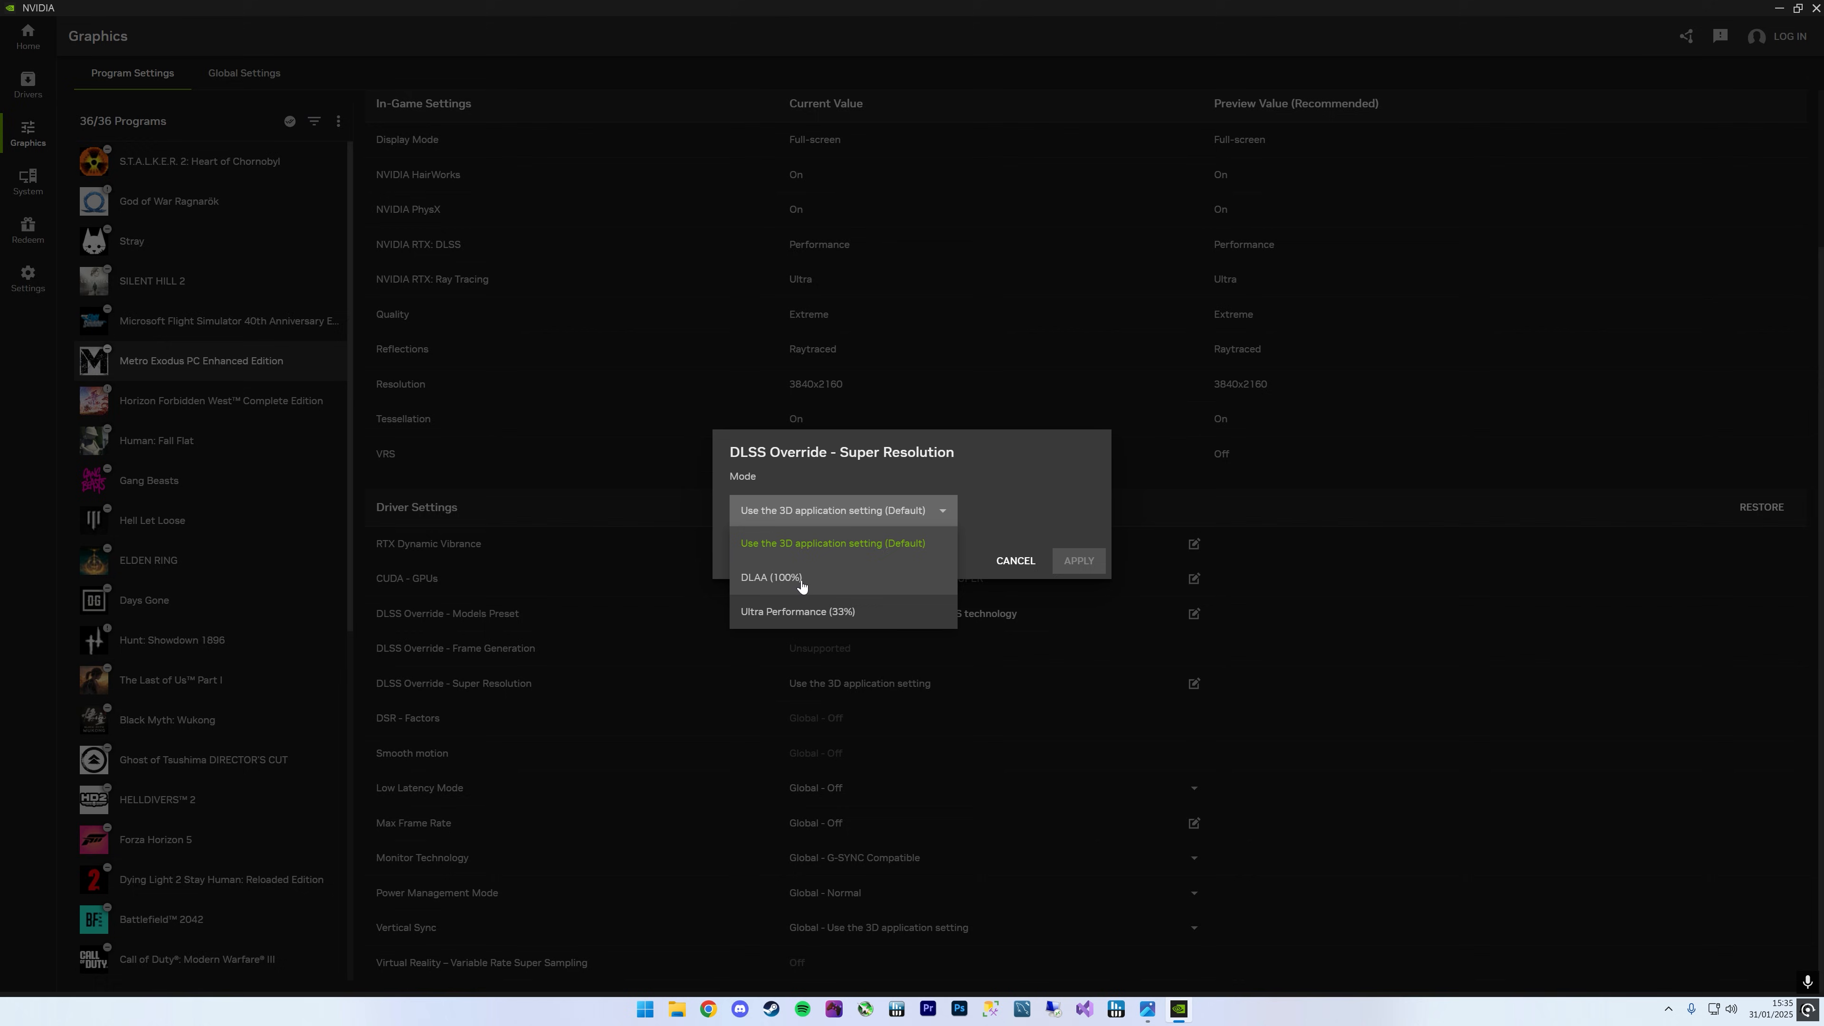
left_click(832, 542)
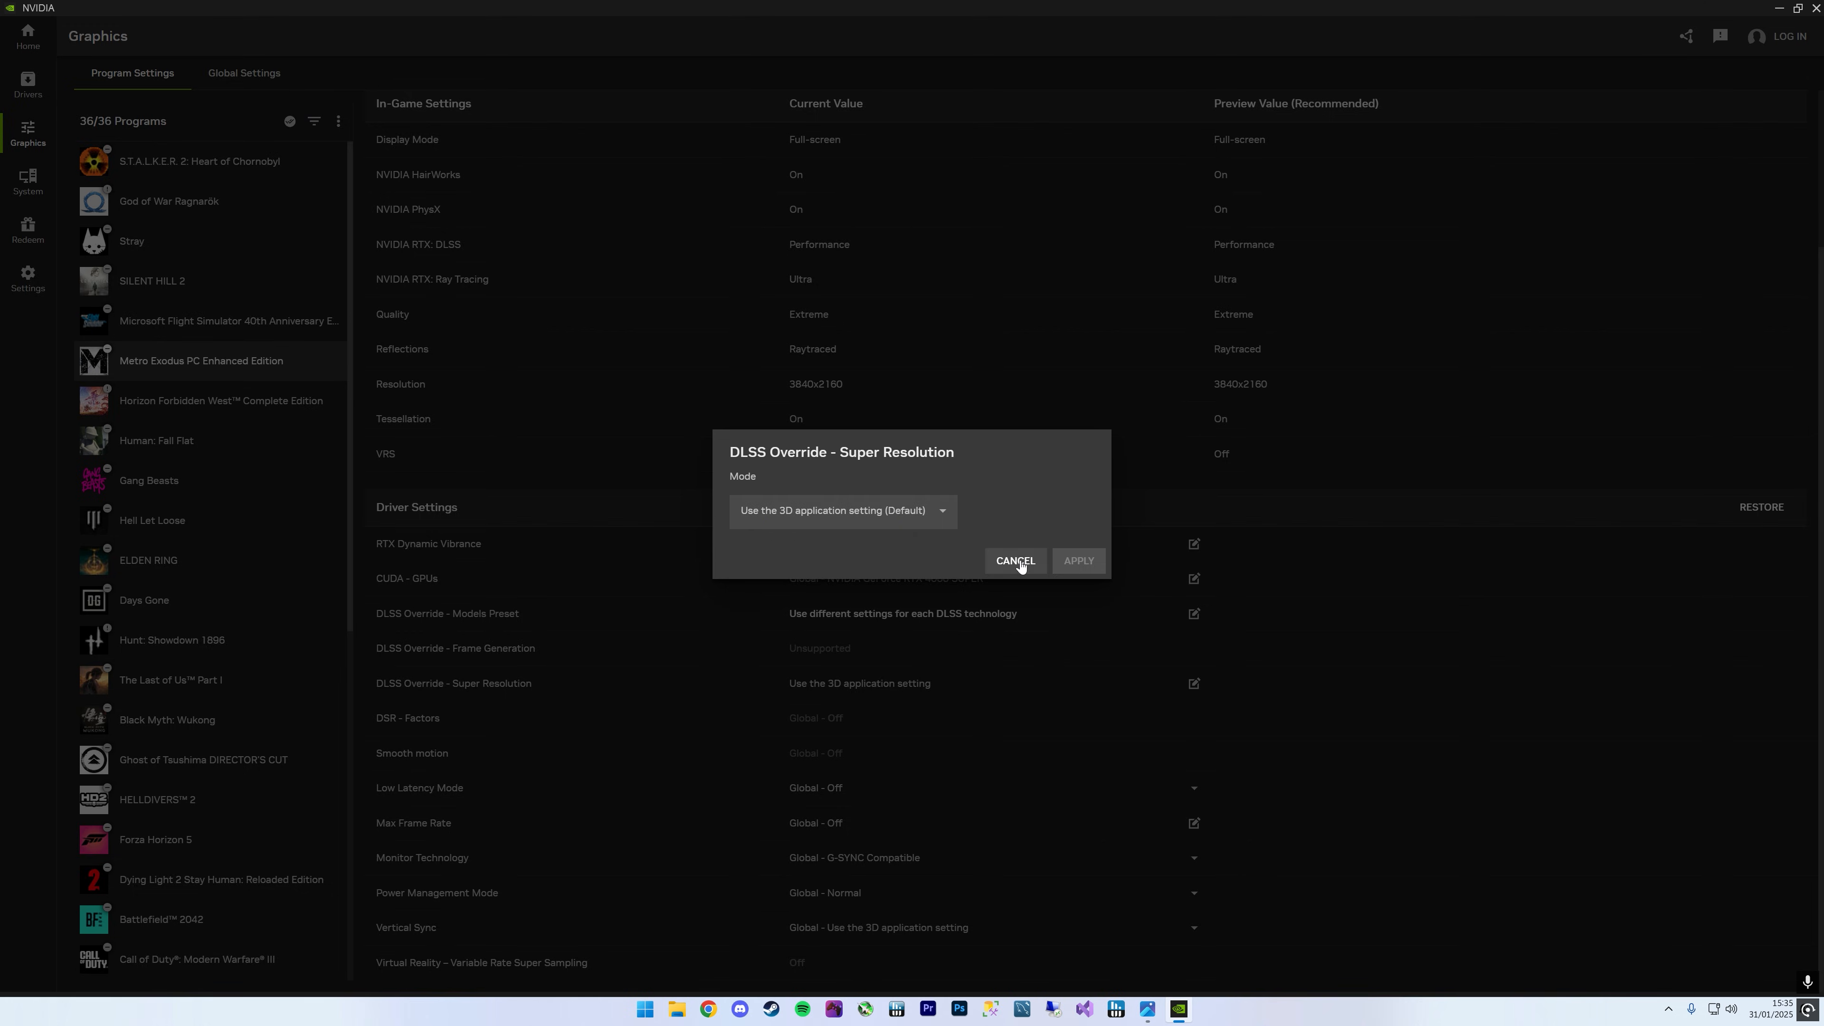
left_click(1014, 561)
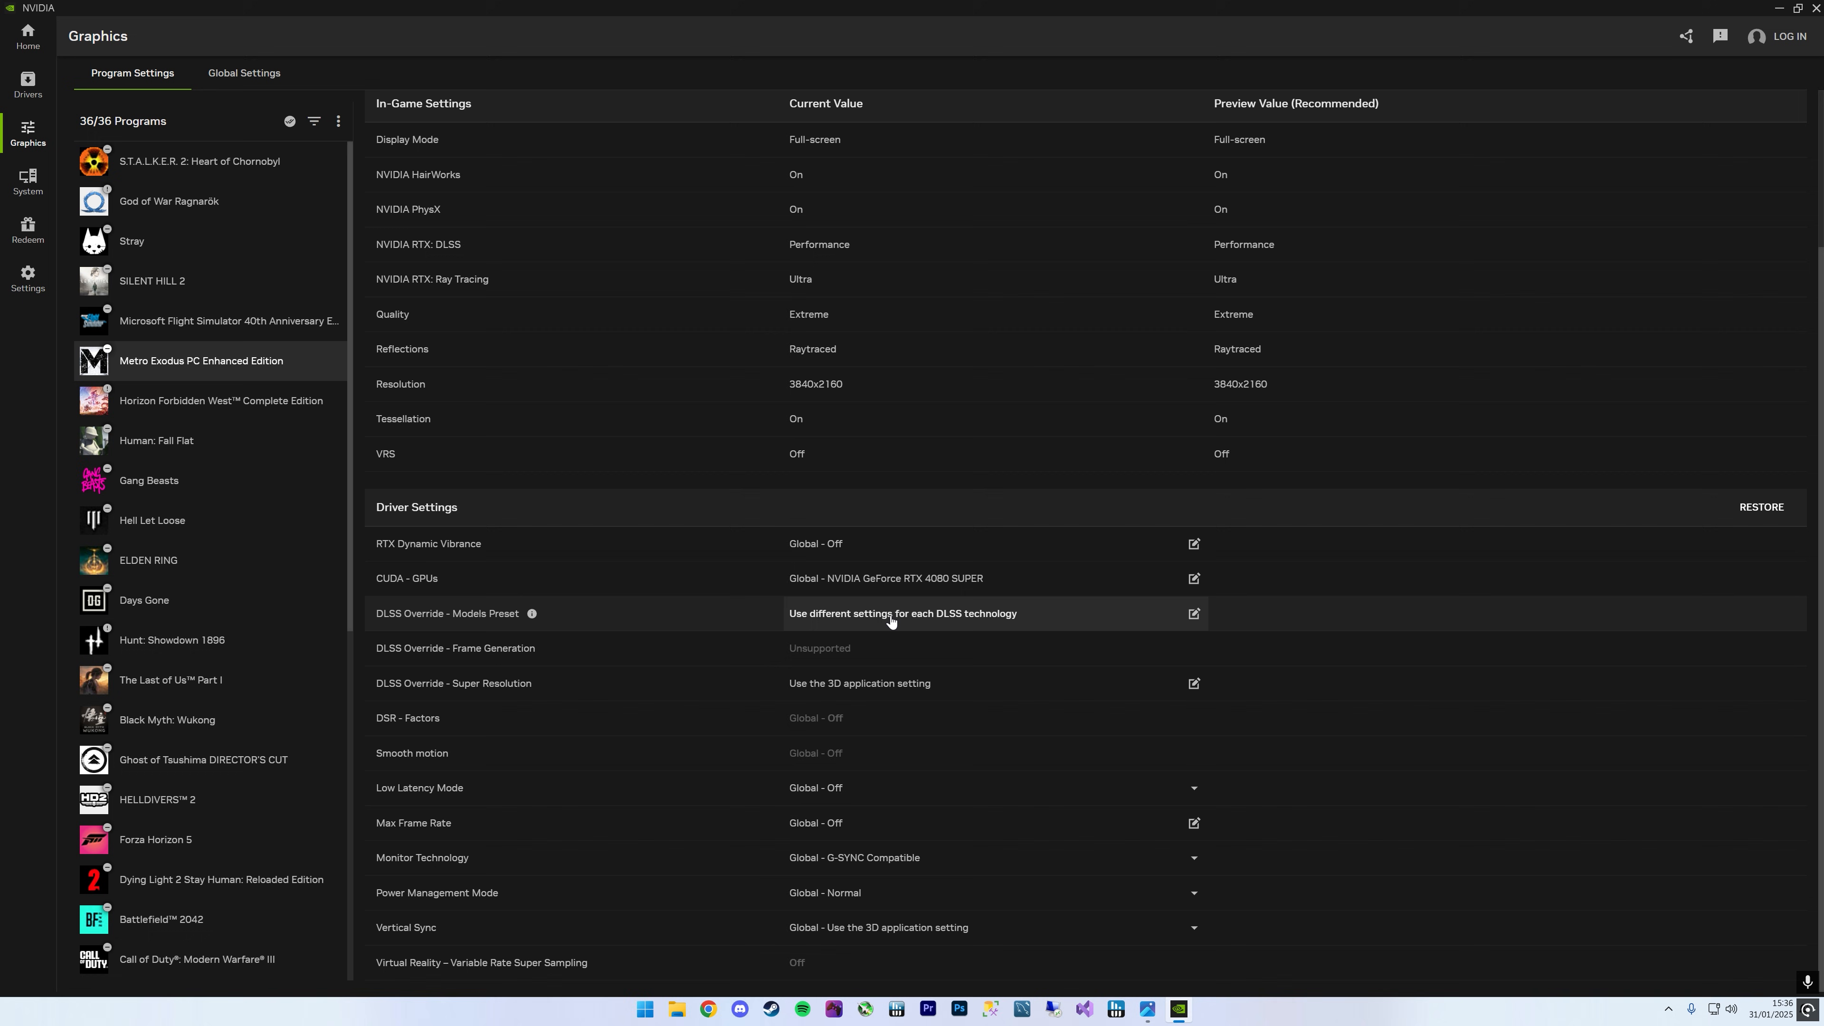
mouse_move(857, 629)
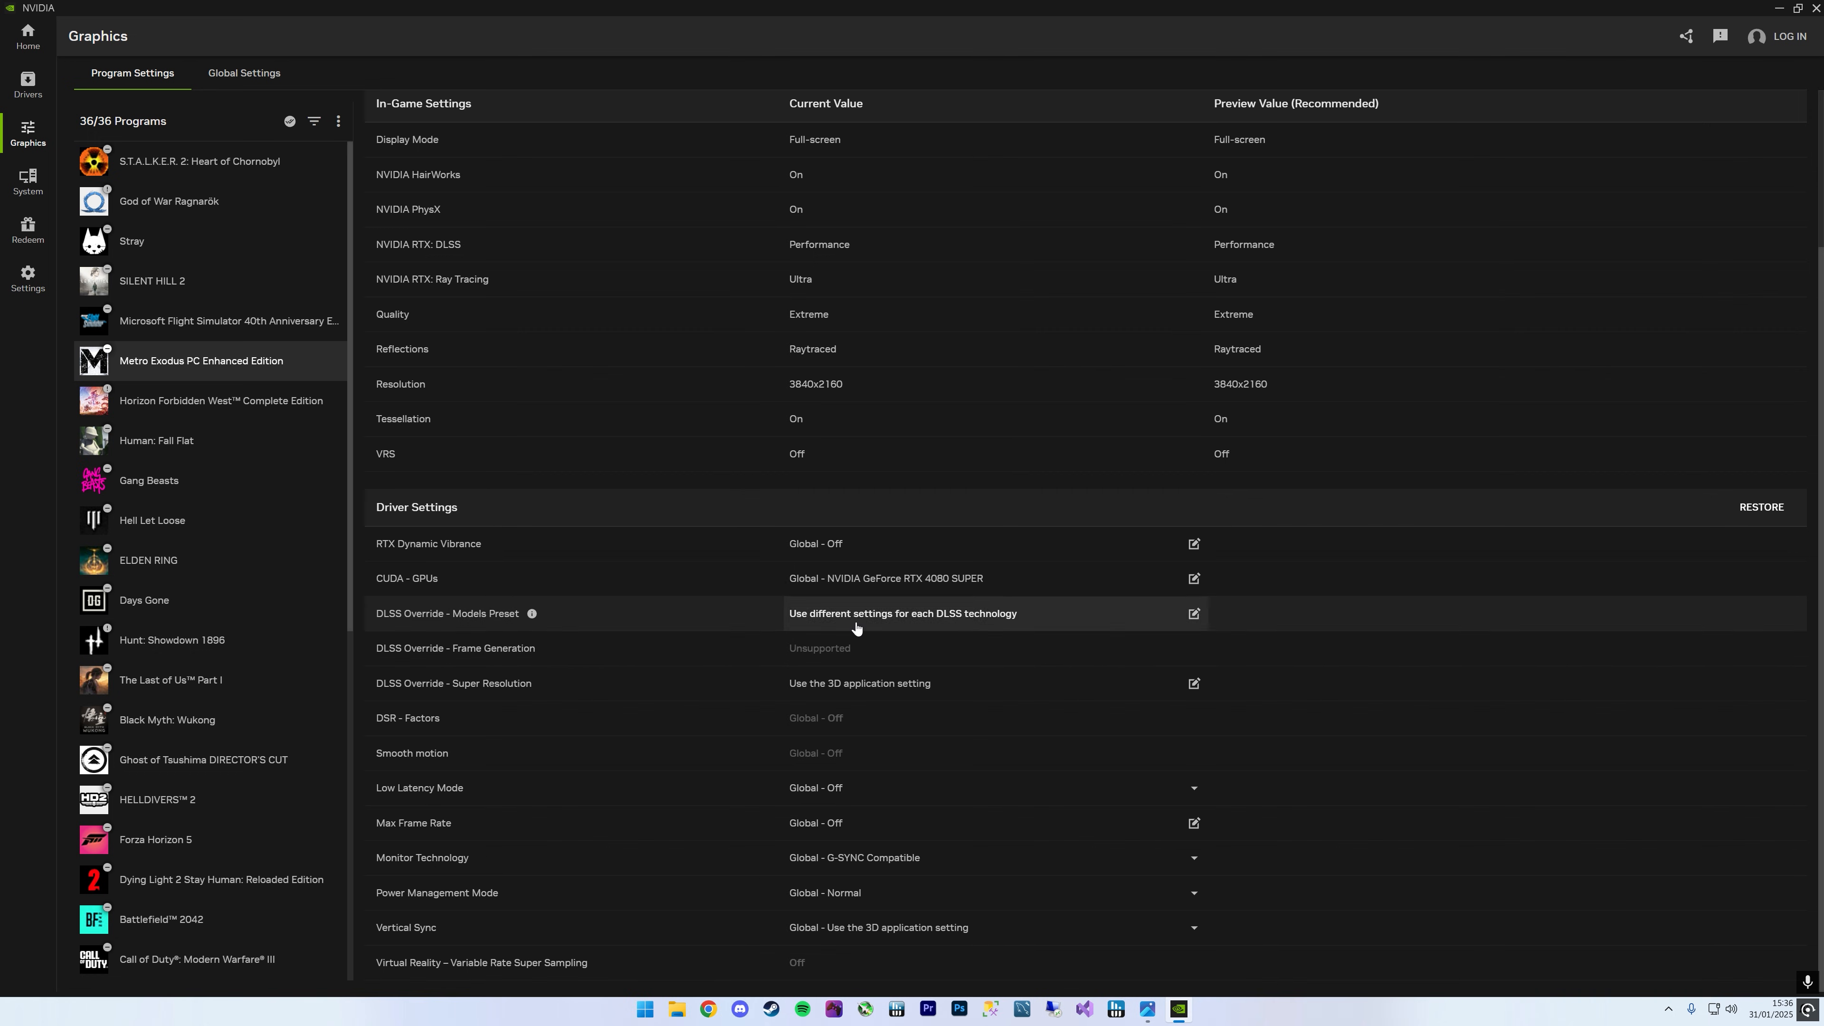
mouse_move(663, 478)
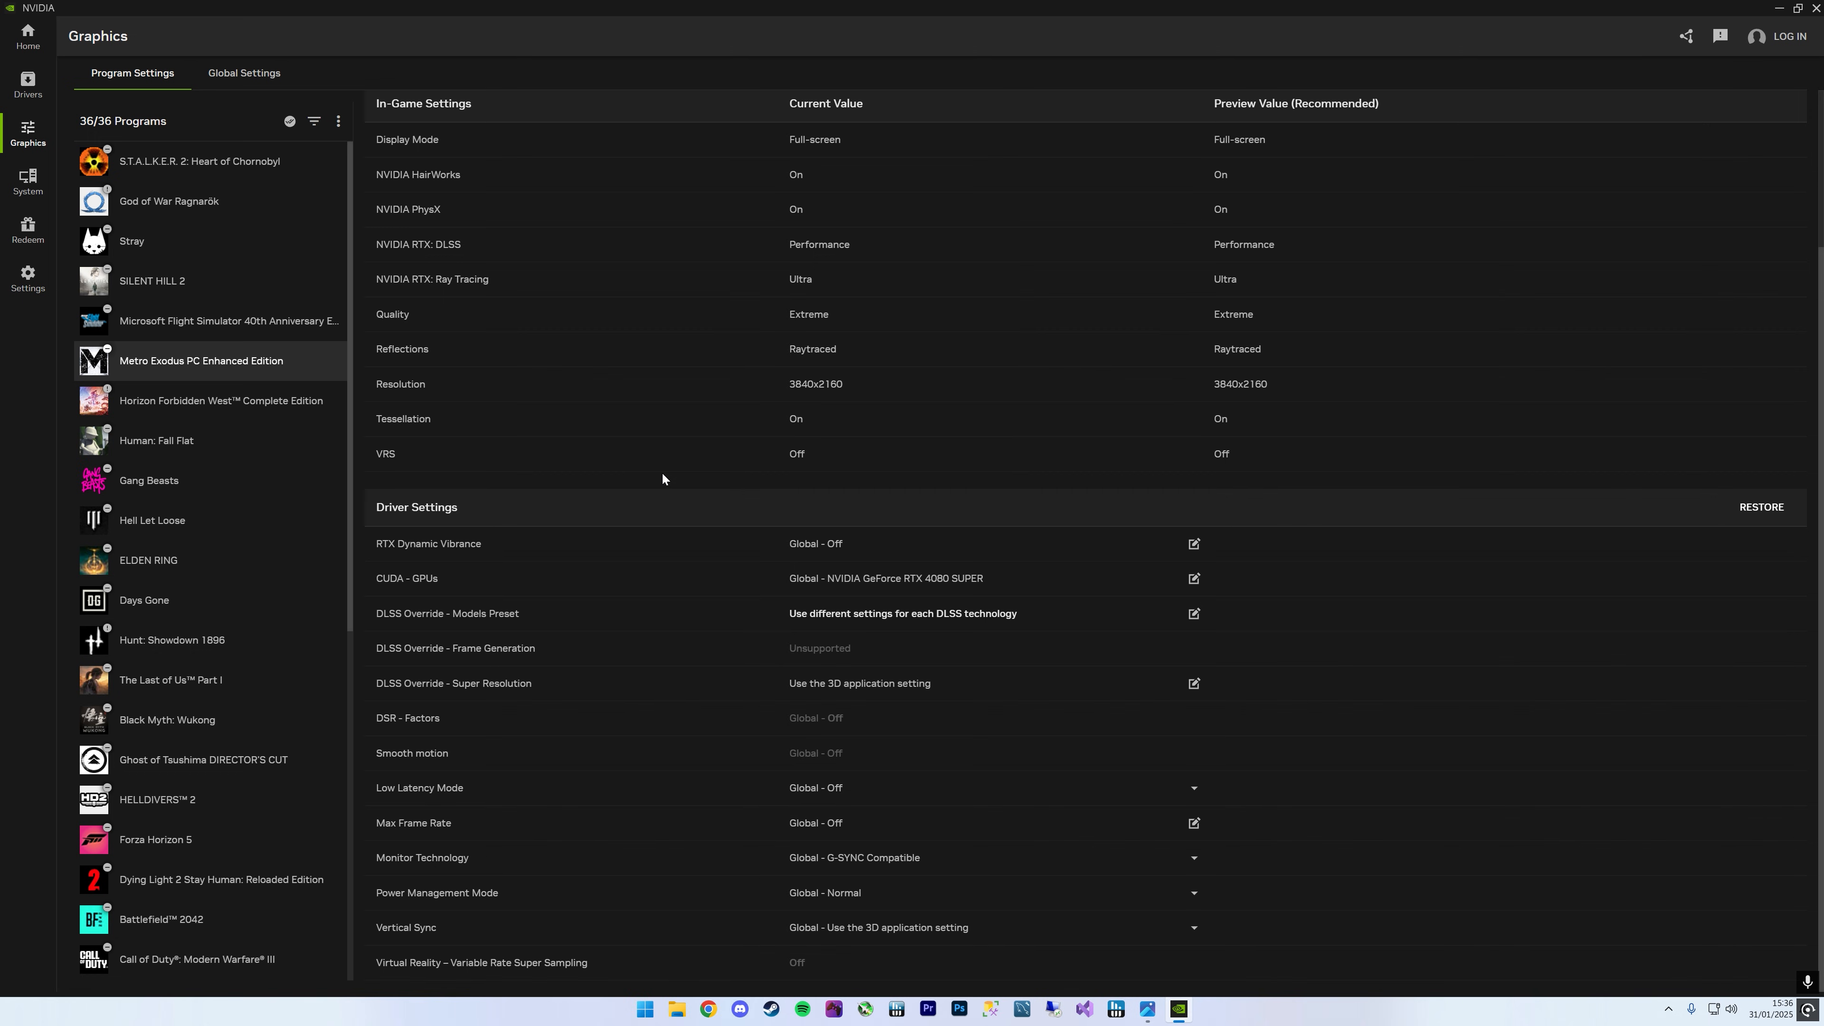
mouse_move(338, 121)
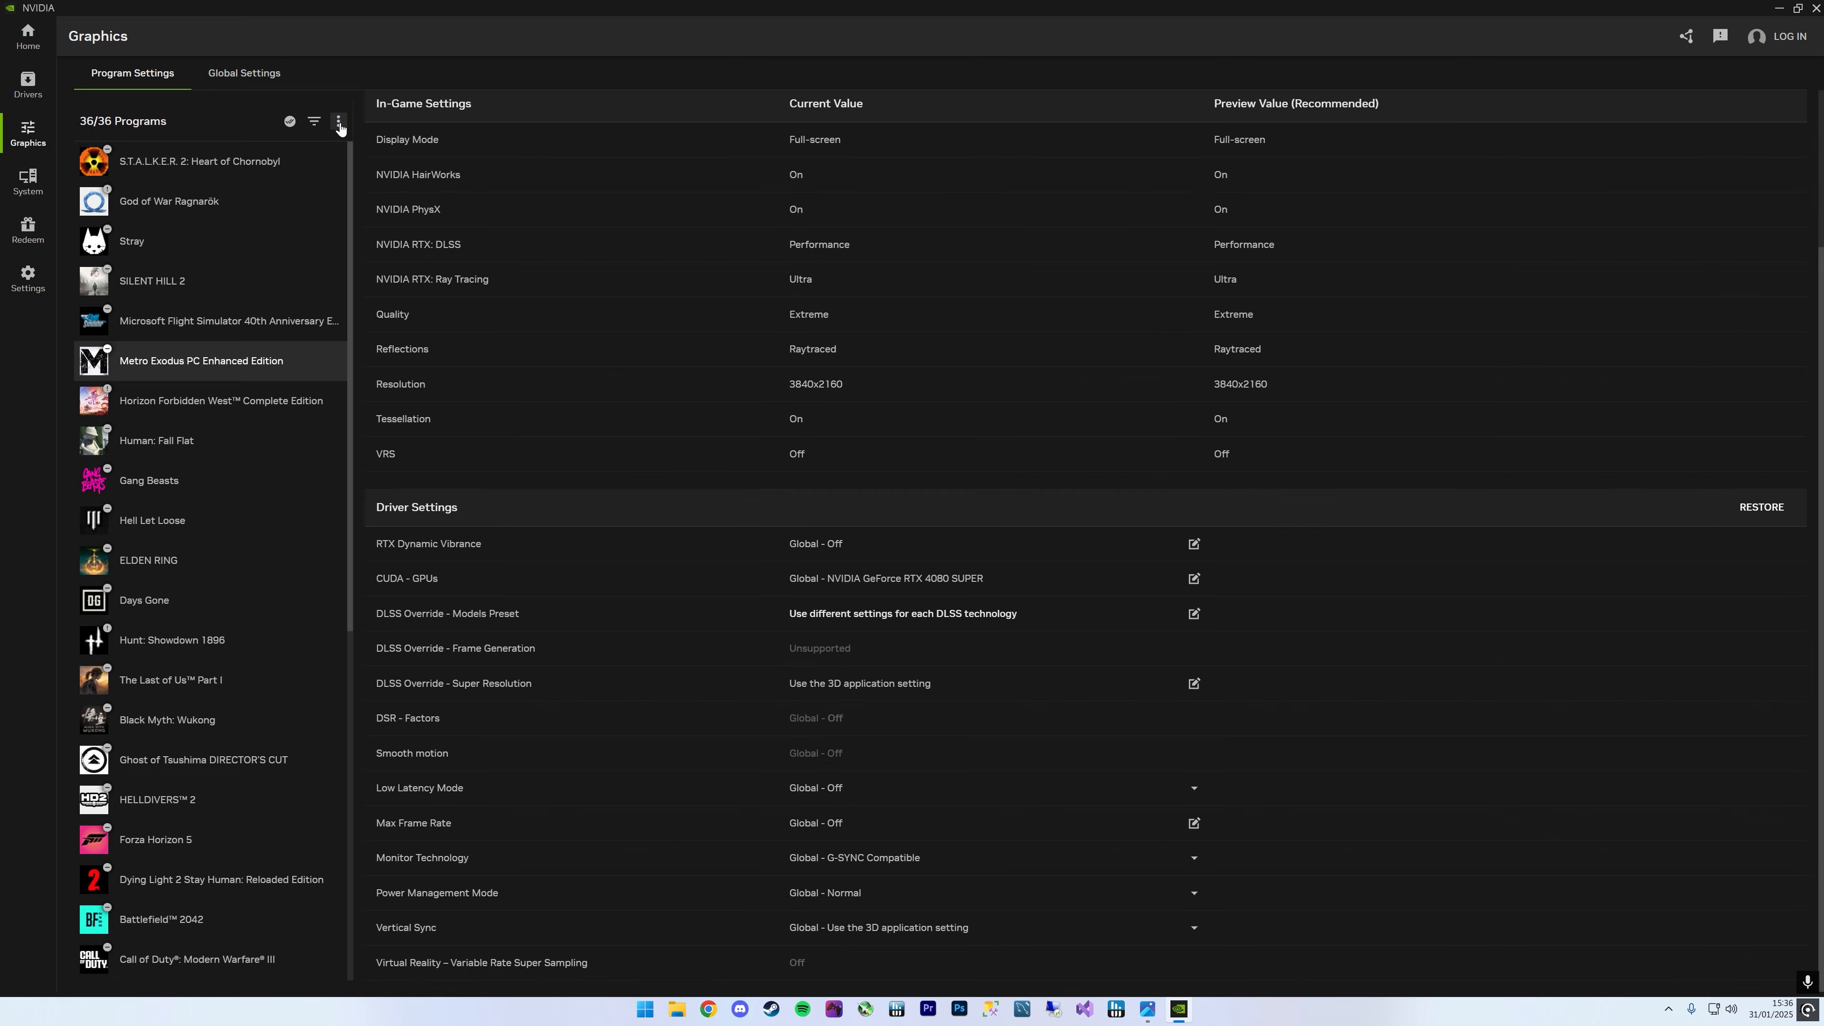
Step: Refresh the program list so NVIDIA App rescans for installed programs
left_click(339, 121)
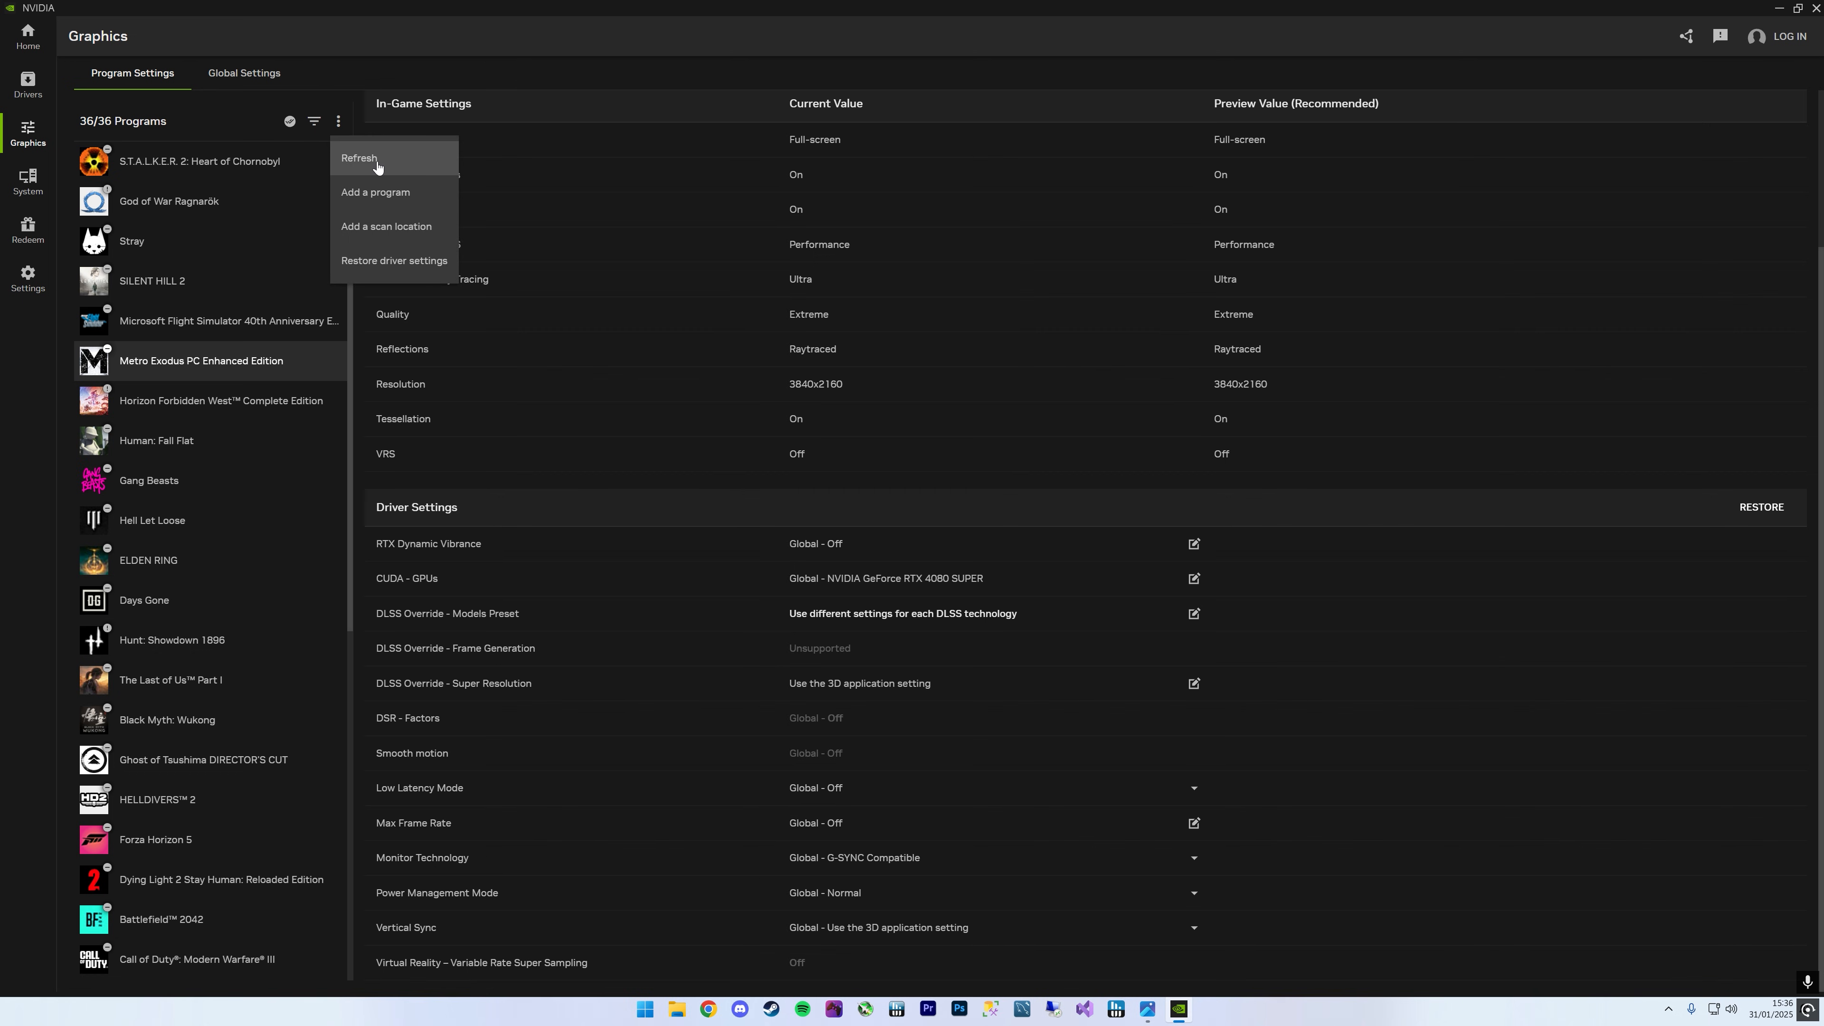
left_click(359, 159)
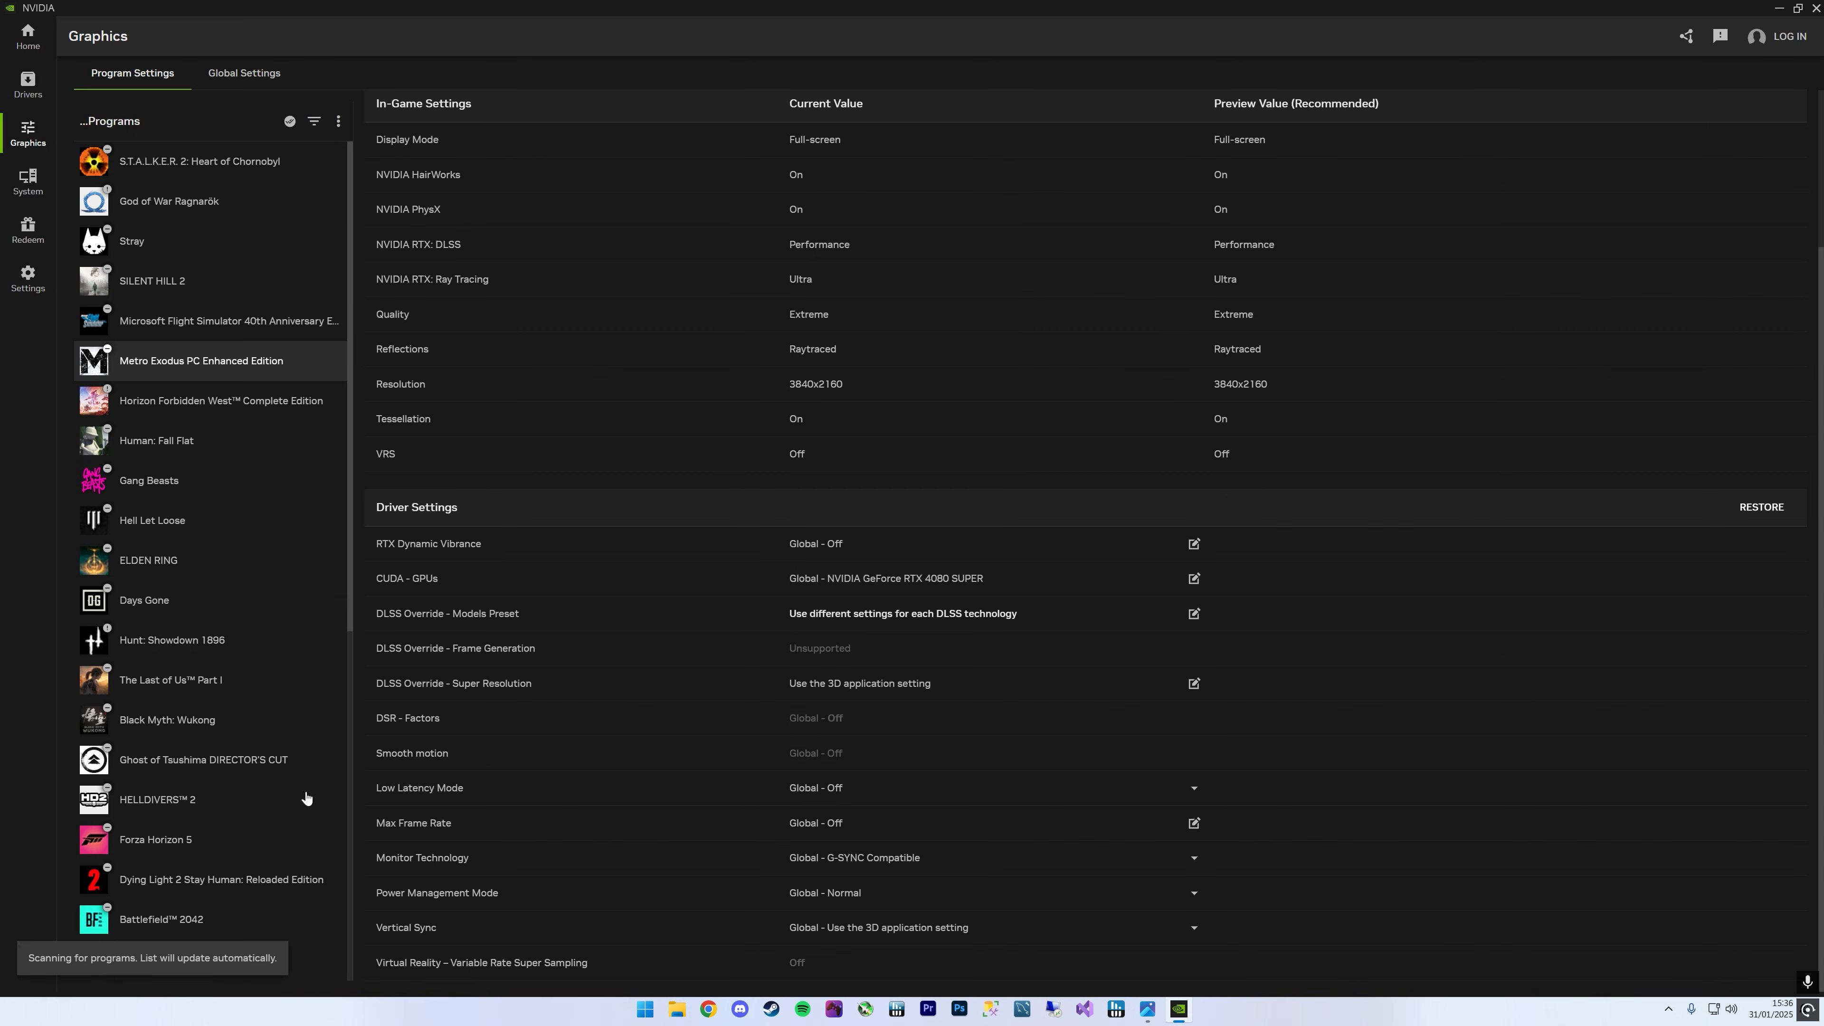
mouse_move(226, 504)
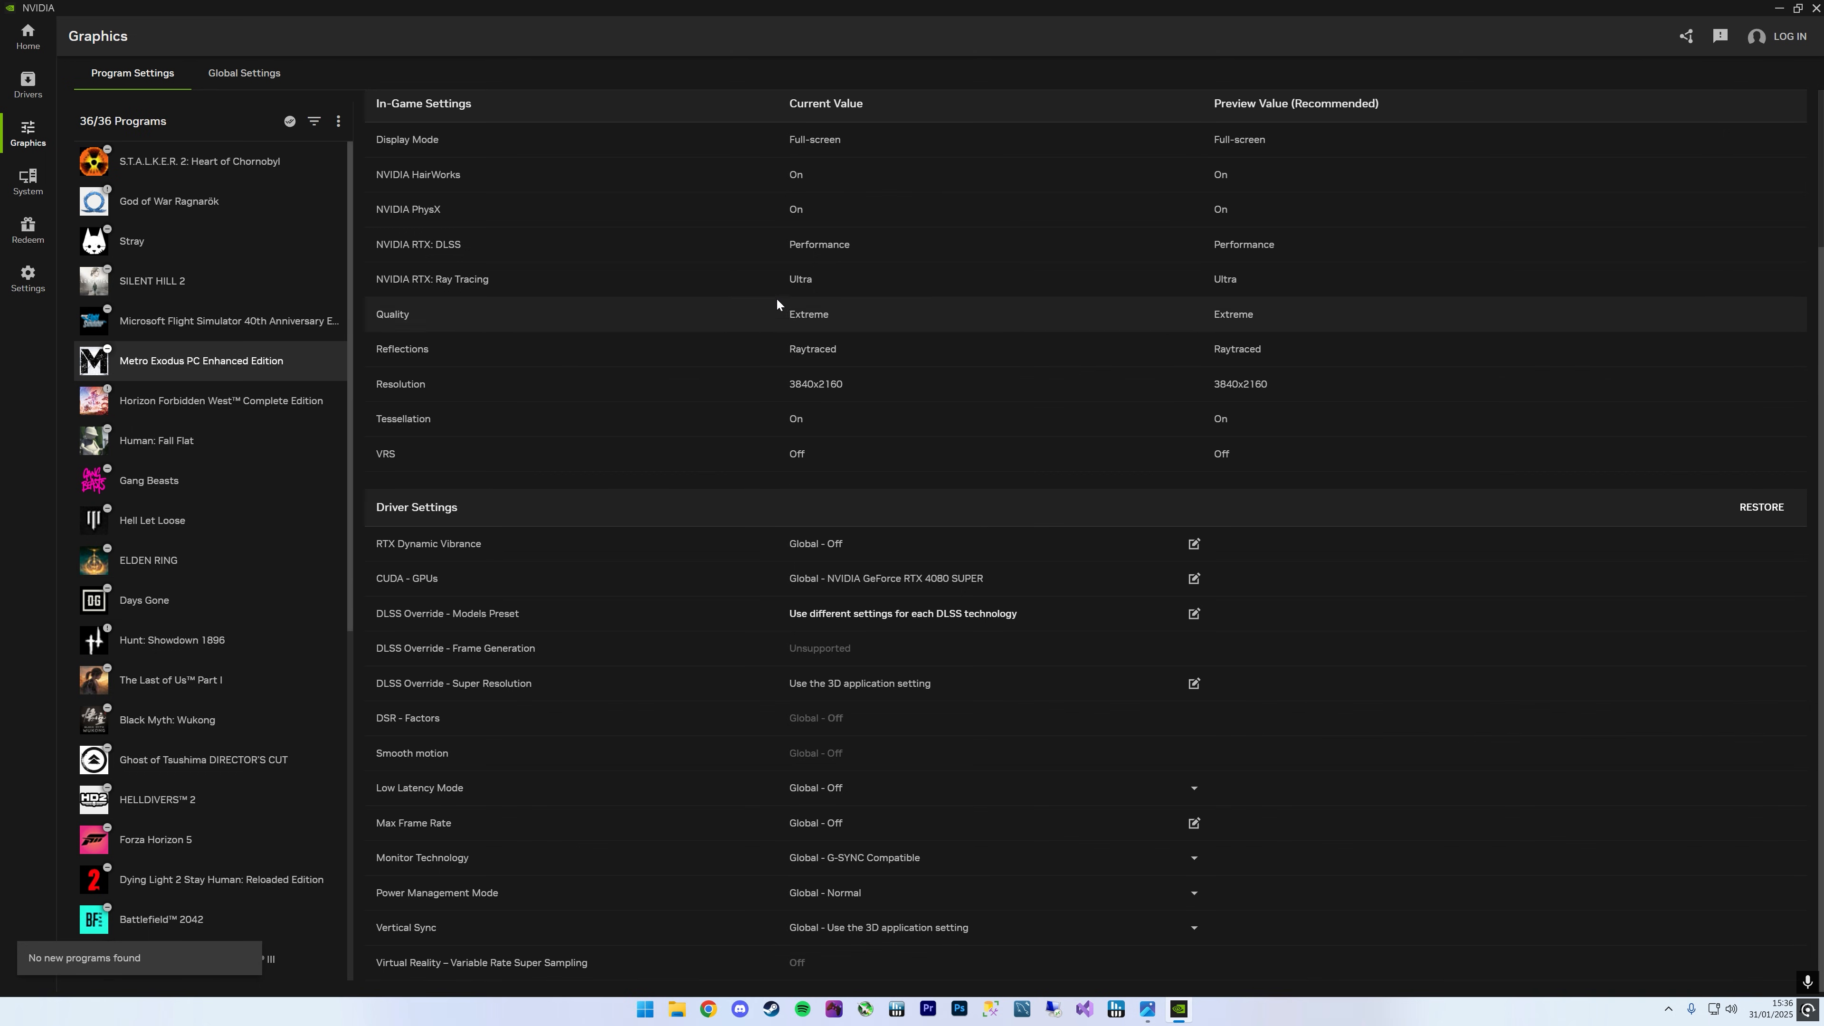
mouse_move(529, 365)
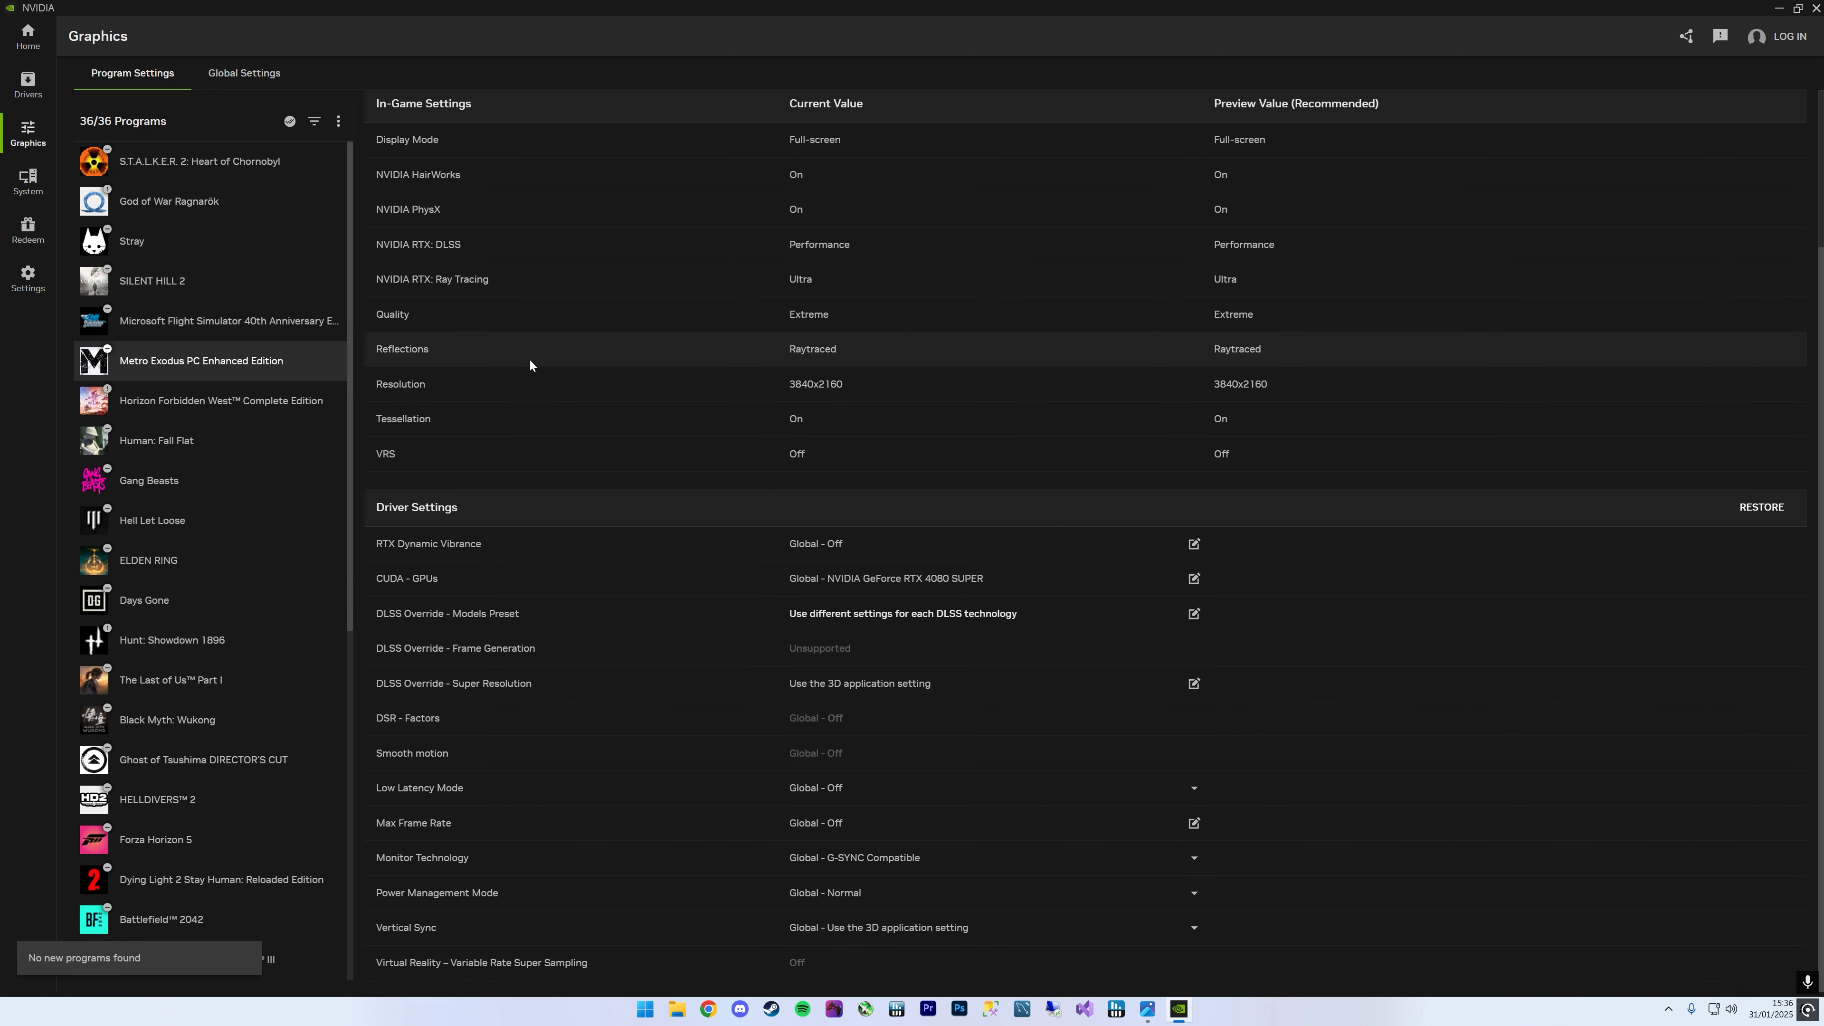